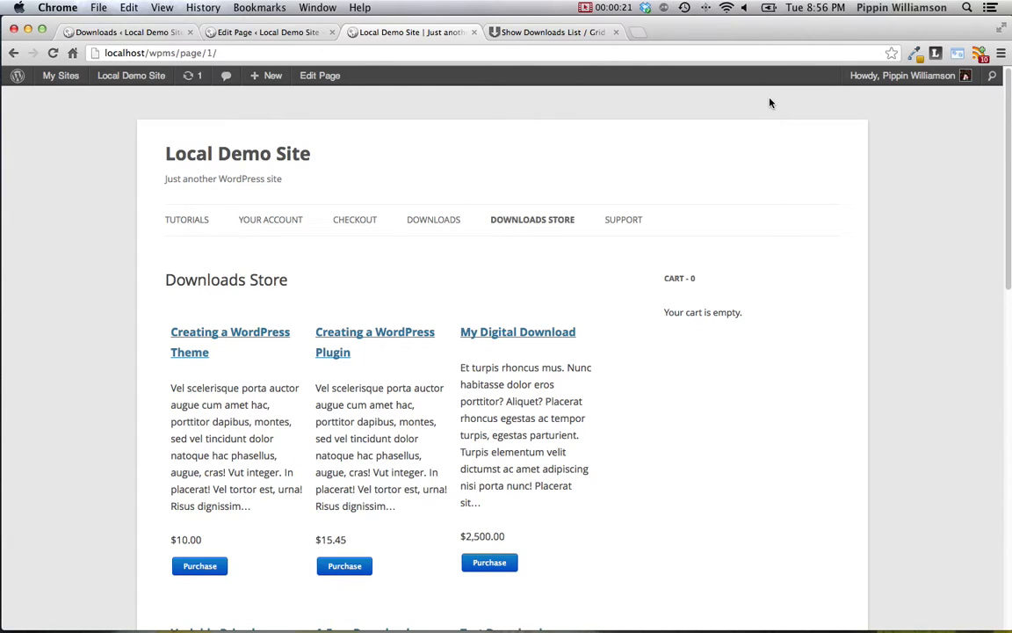
- Scroll through the Downloads Store, go to its second page of downloads, then back to the first
scroll("down", 3)
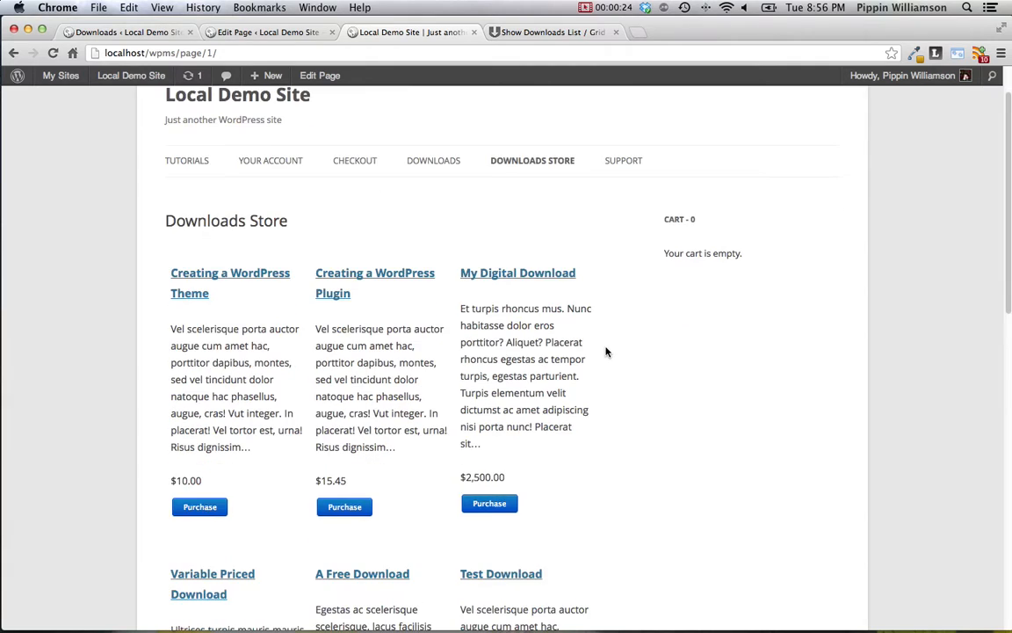
scroll("down", 3)
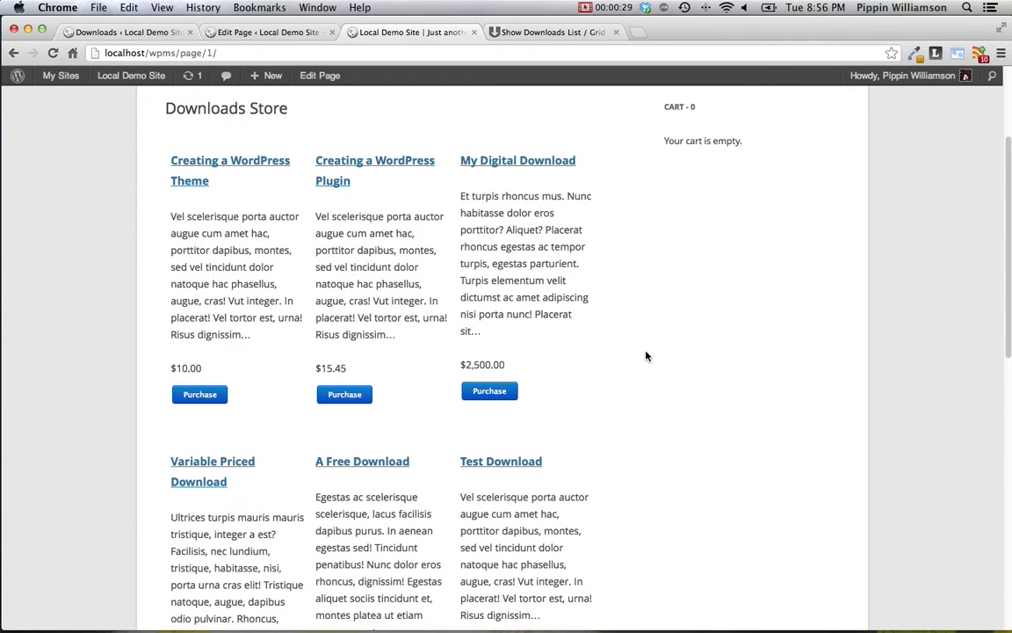
scroll("down", 3)
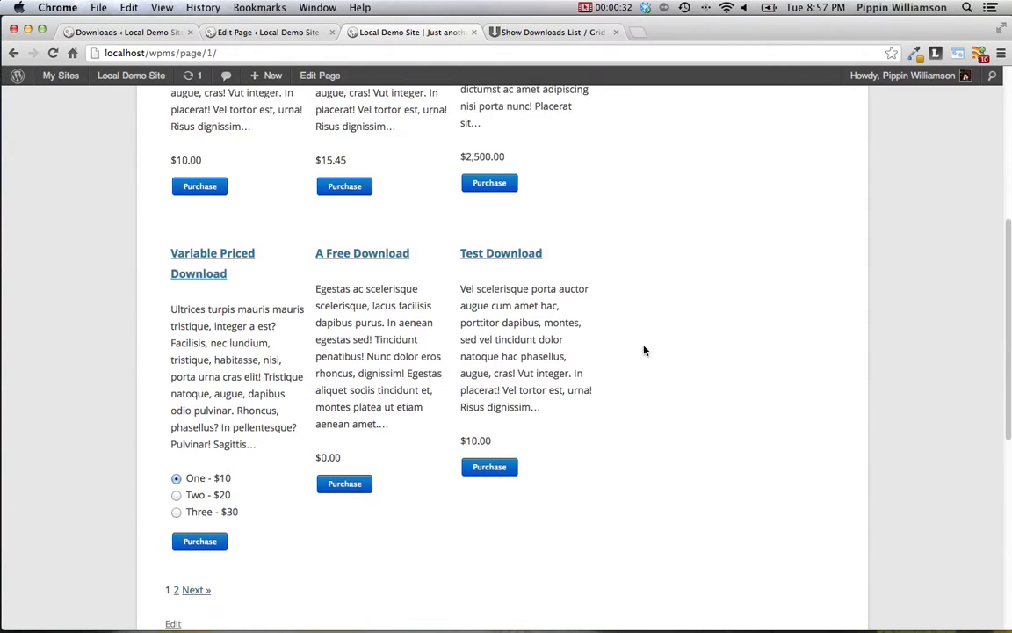
scroll("down", 3)
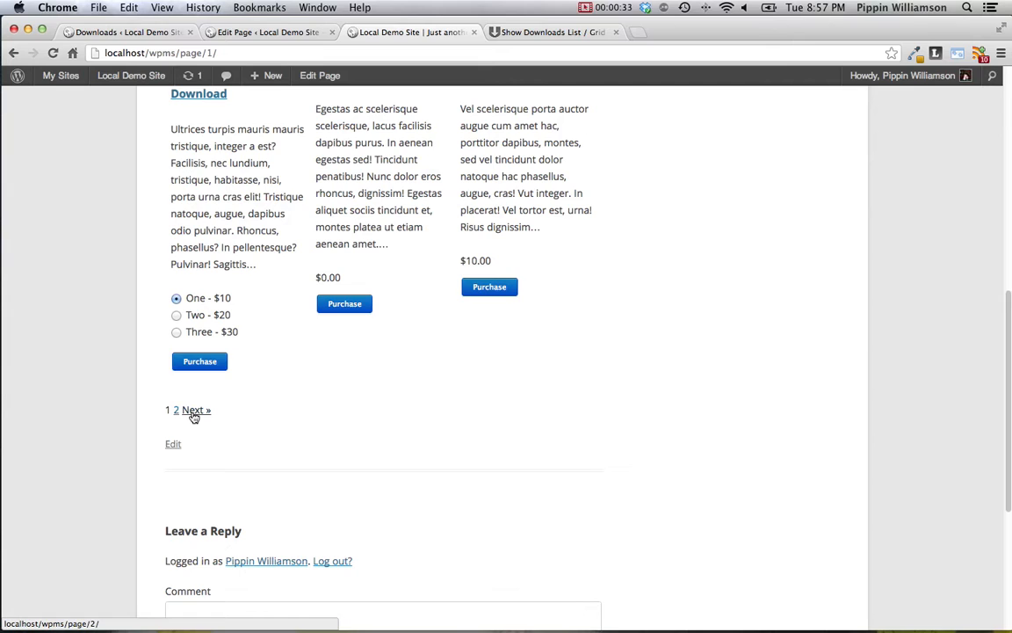
left_click(197, 410)
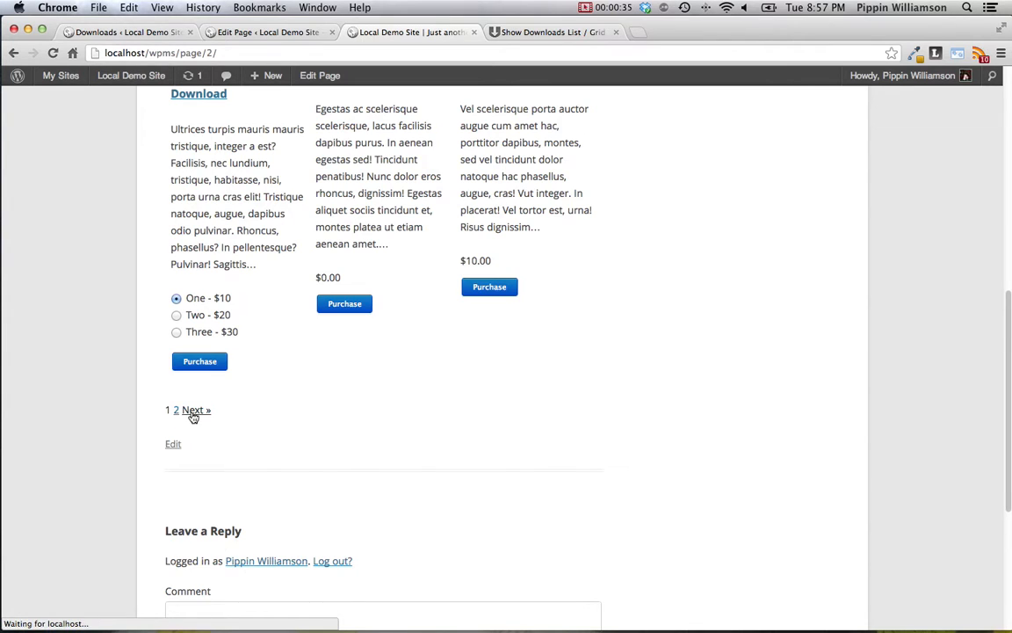
left_click(195, 412)
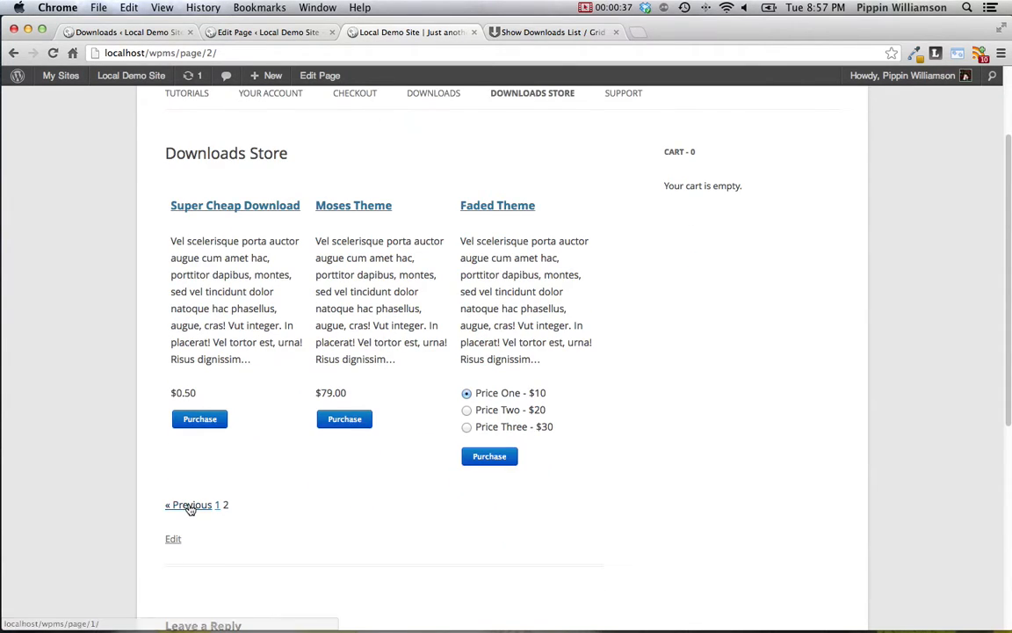
left_click(188, 505)
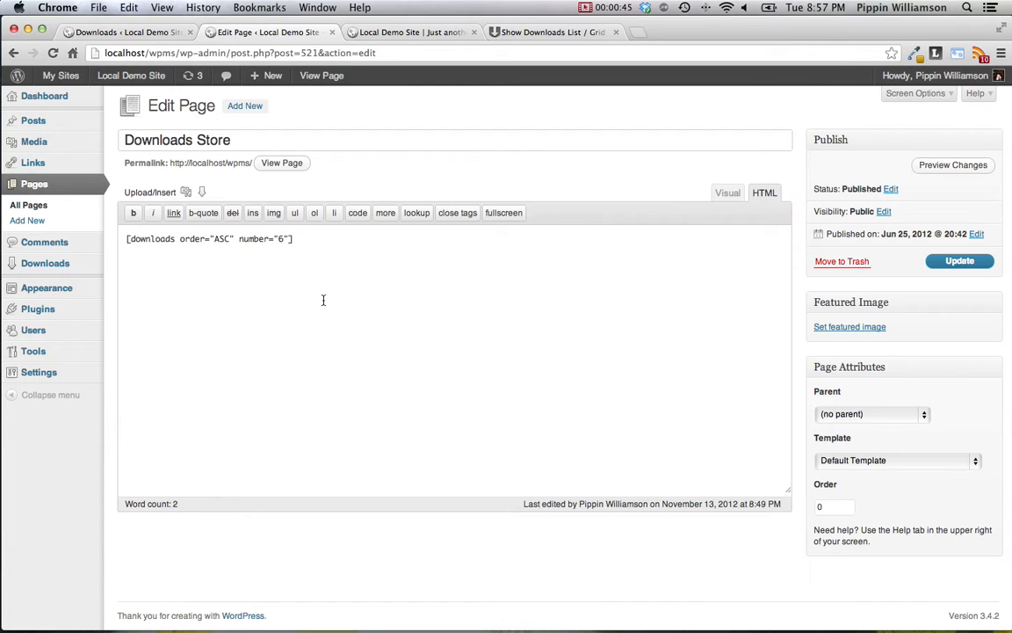
- Change the shortcode's number="6" to number="3" and update the page
left_click(302, 239)
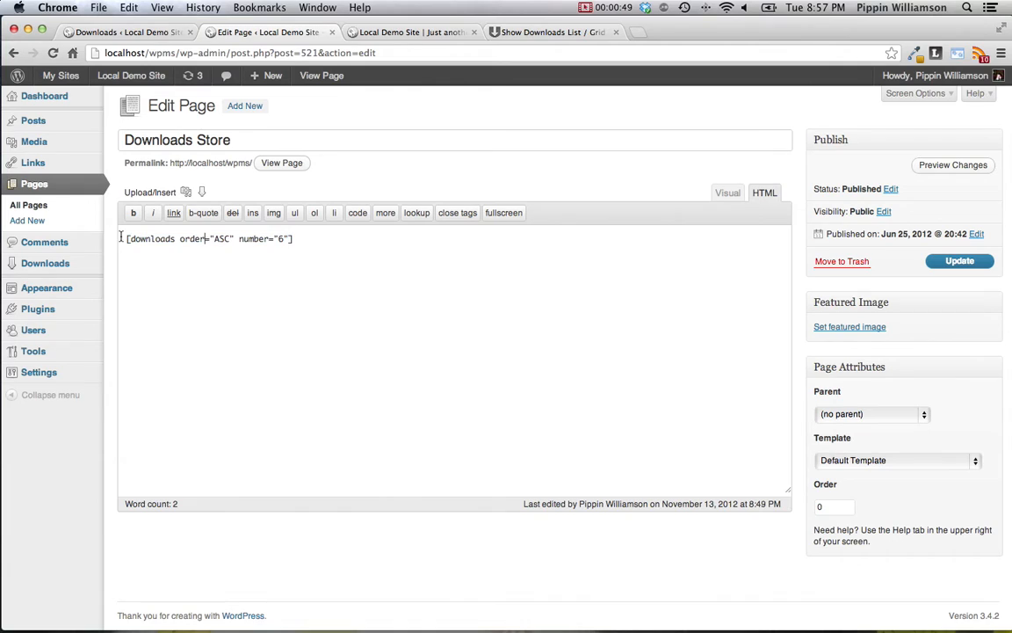
double_click(151, 239)
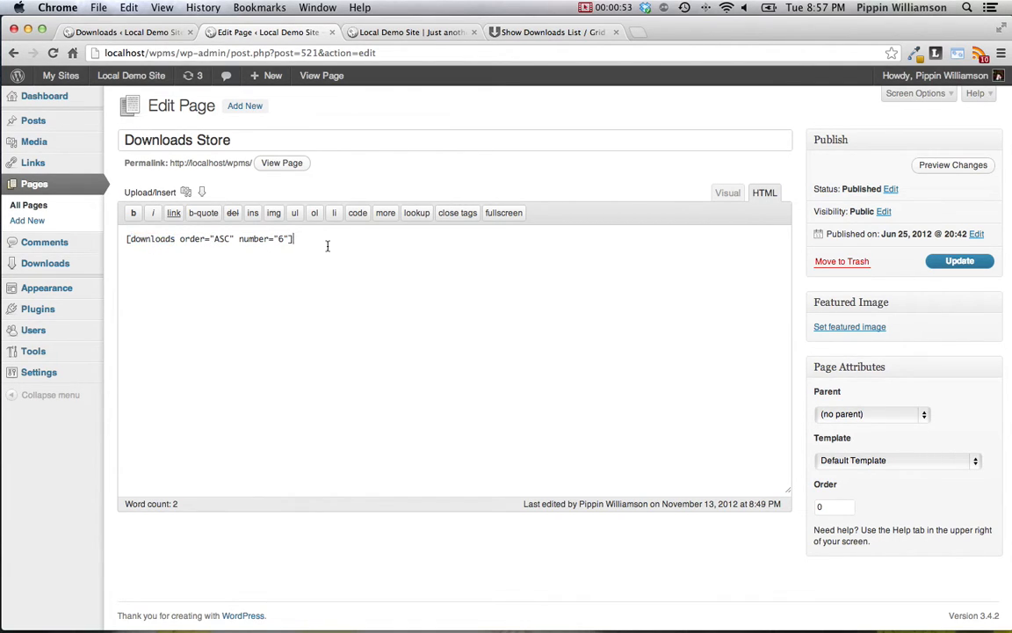
mouse_move(348, 240)
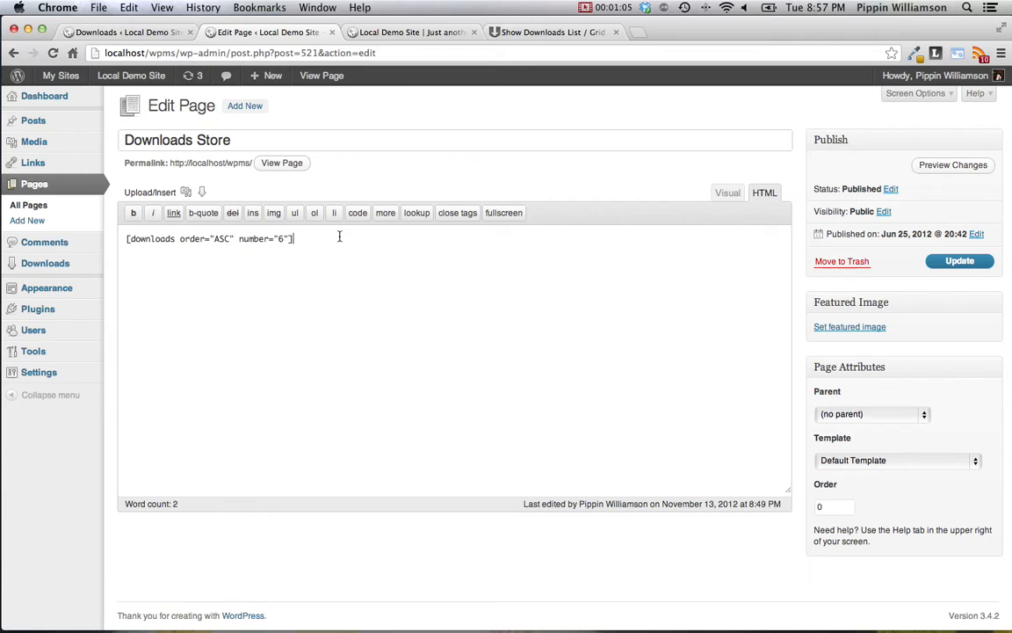
type("3")
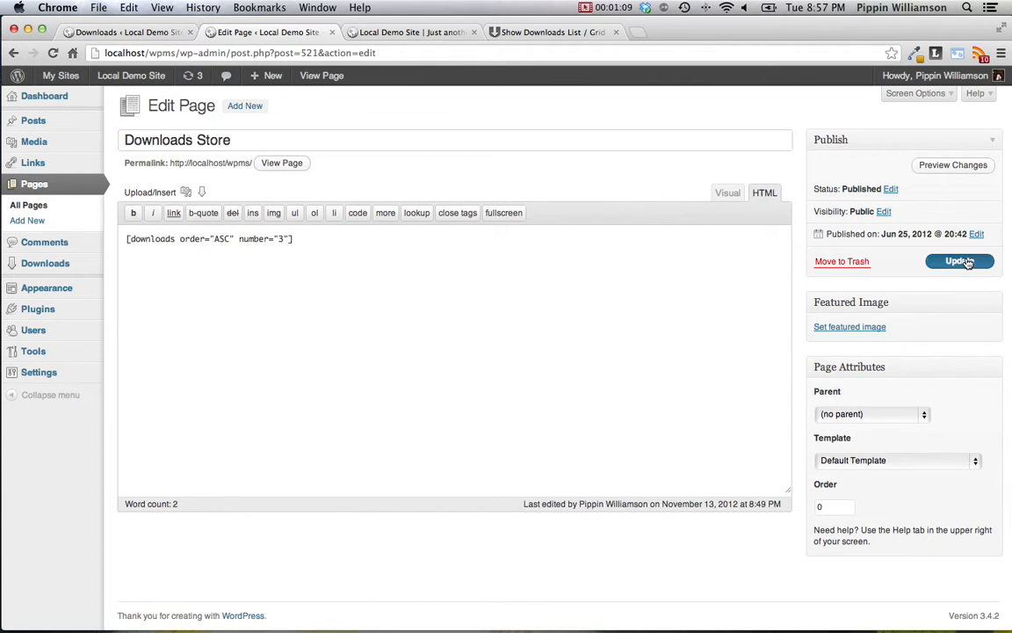
left_click(960, 260)
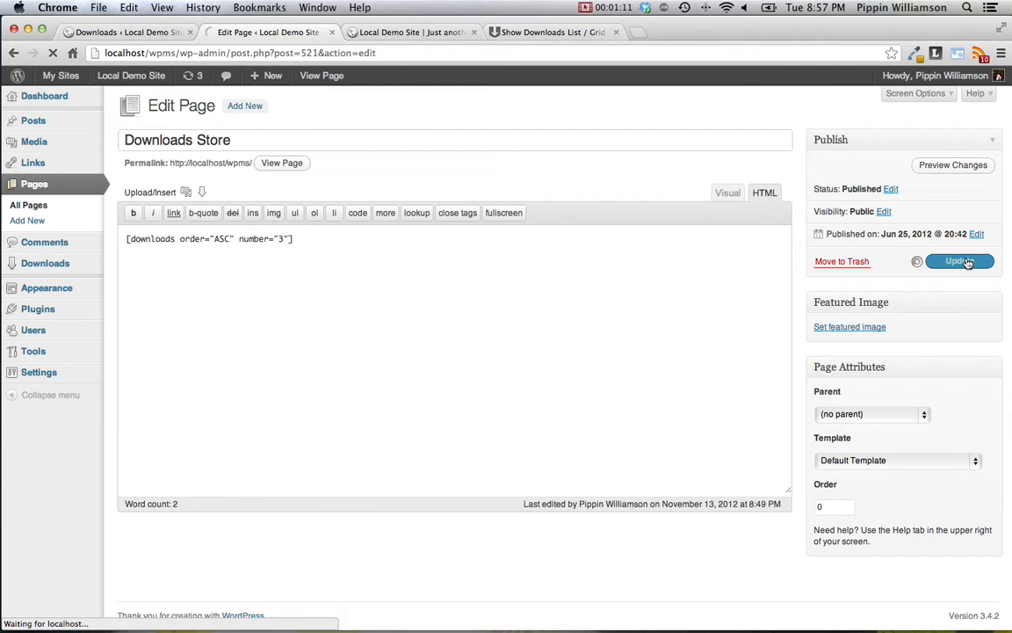
left_click(958, 261)
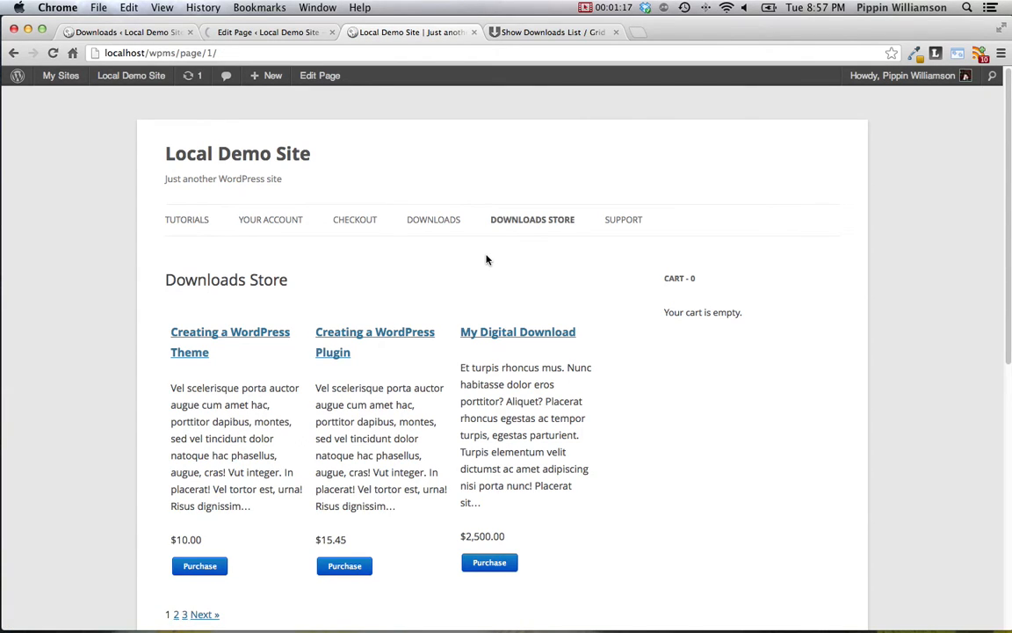
- View the store's second page of three downloads, then switch to the shortcode documentation
scroll("down", 3)
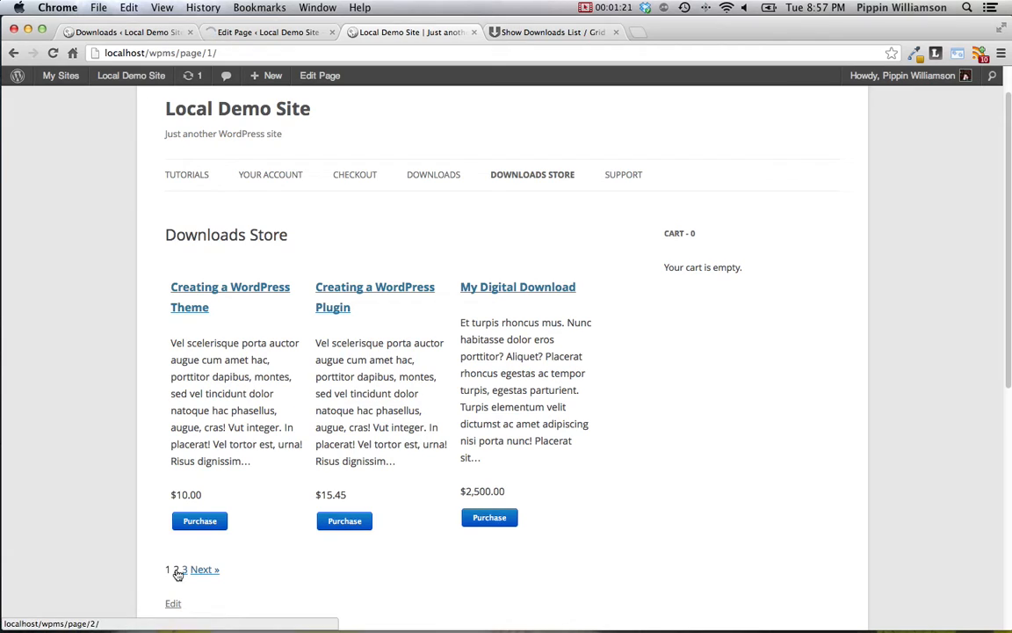
left_click(211, 569)
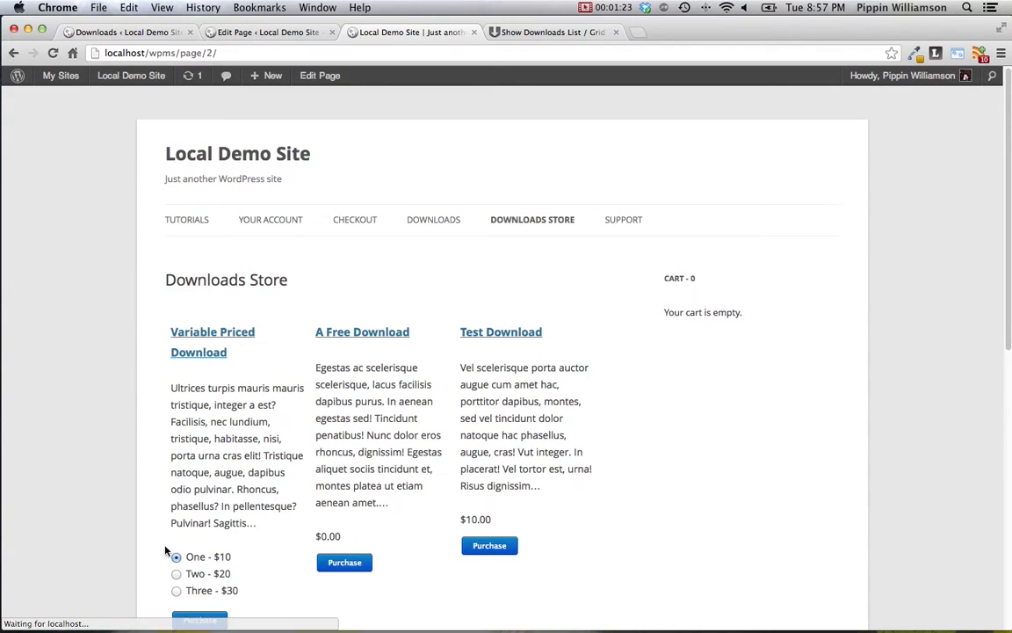
scroll("down", 3)
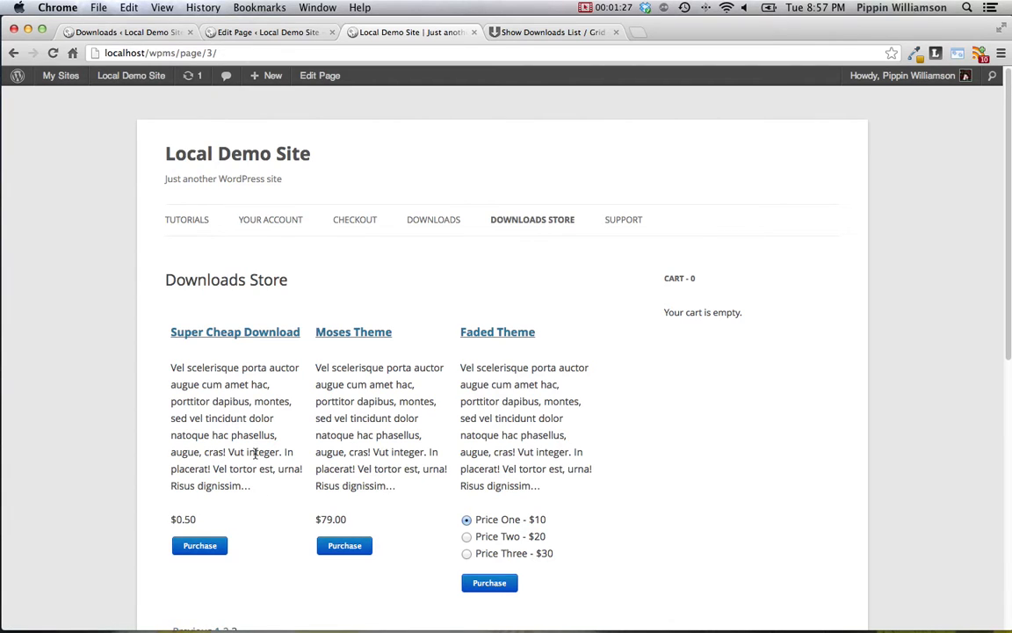
left_click(552, 32)
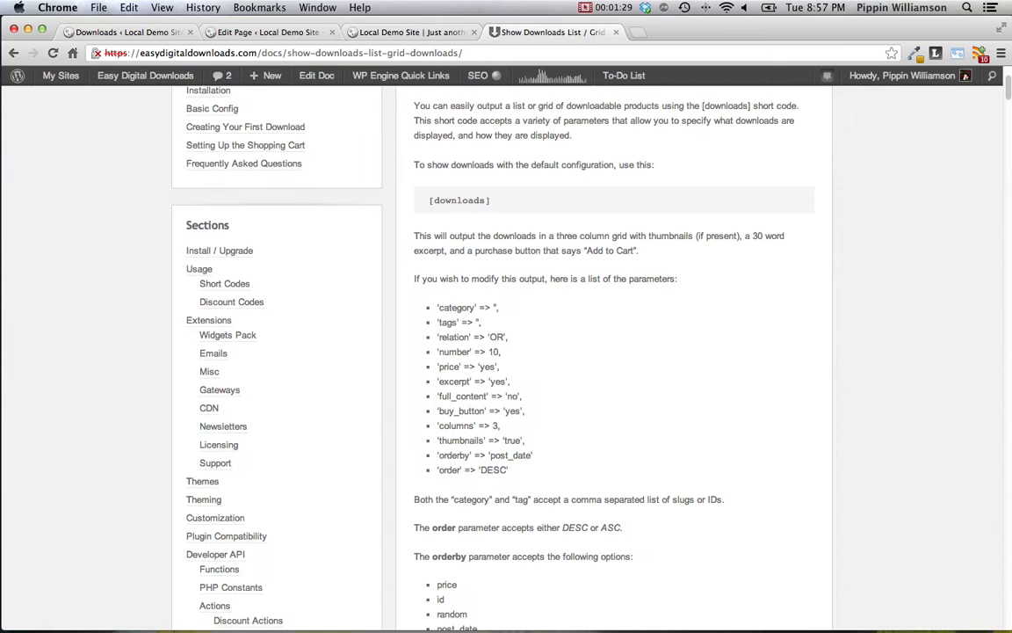
mouse_move(598, 330)
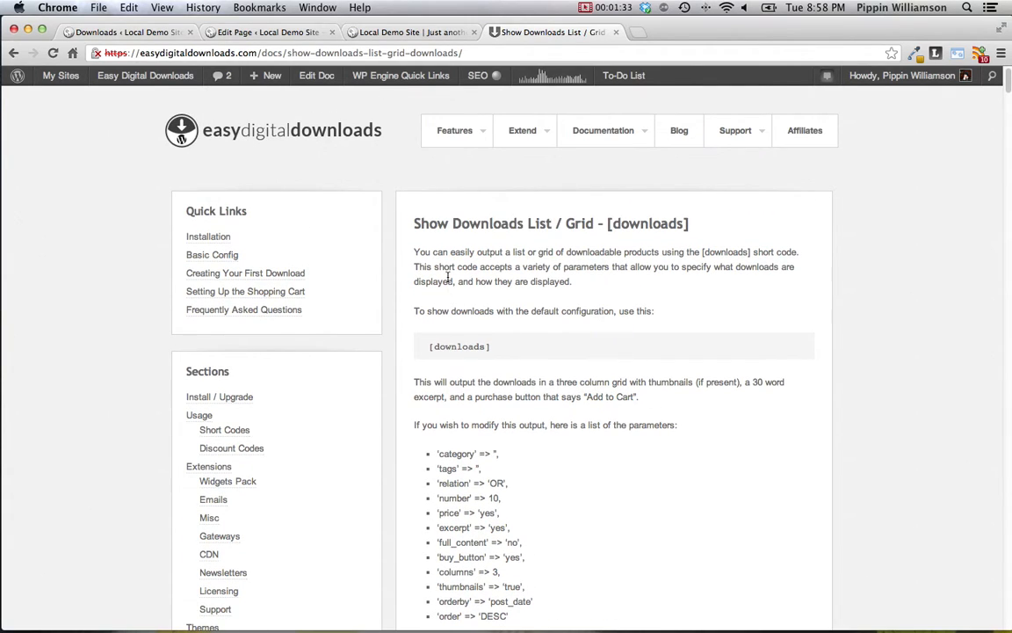
mouse_move(610, 130)
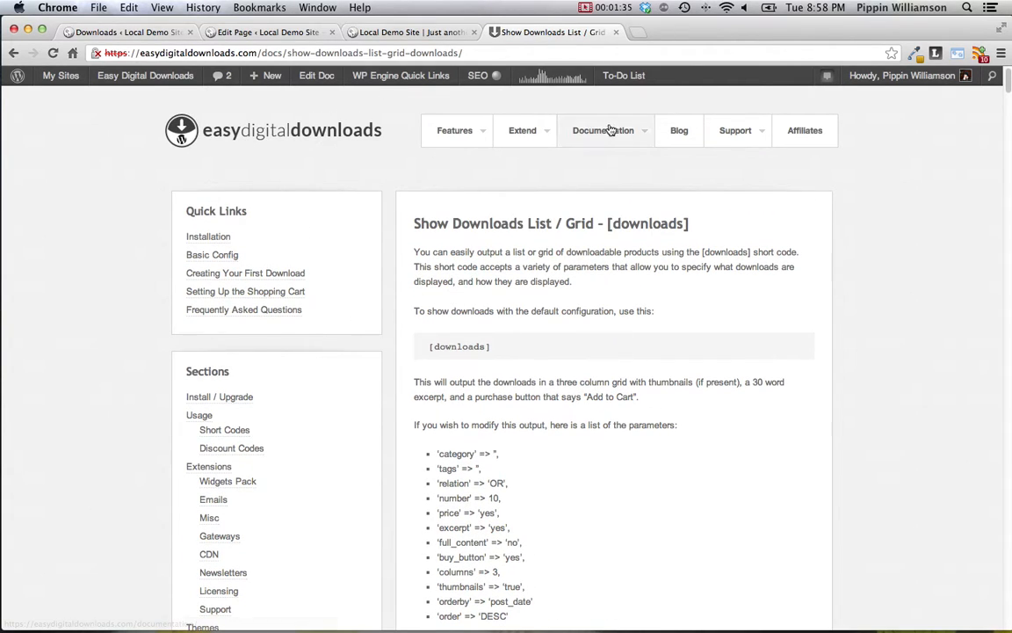
left_click(605, 130)
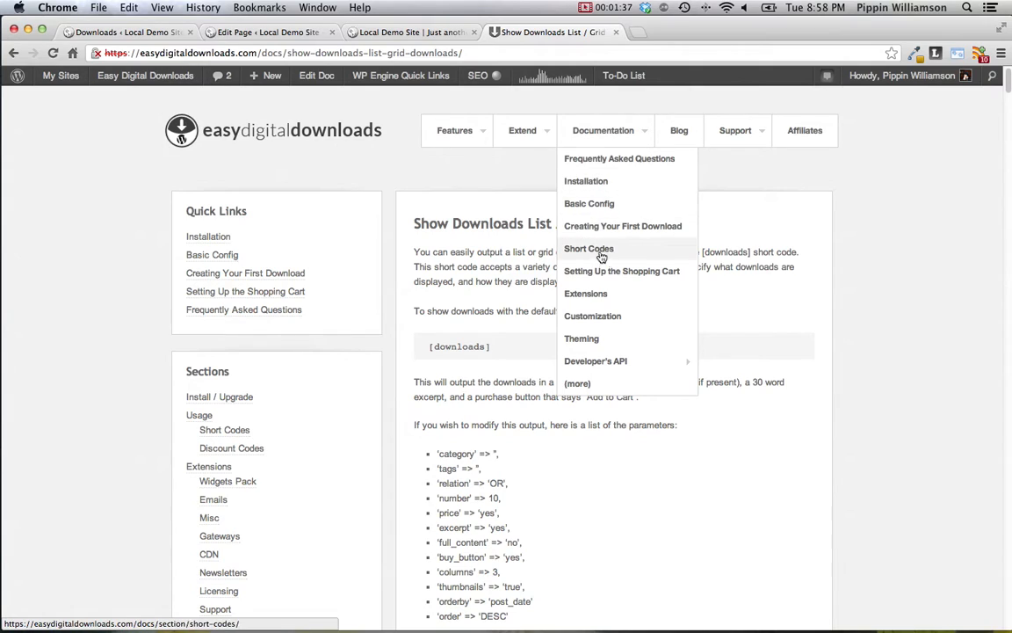
left_click(589, 248)
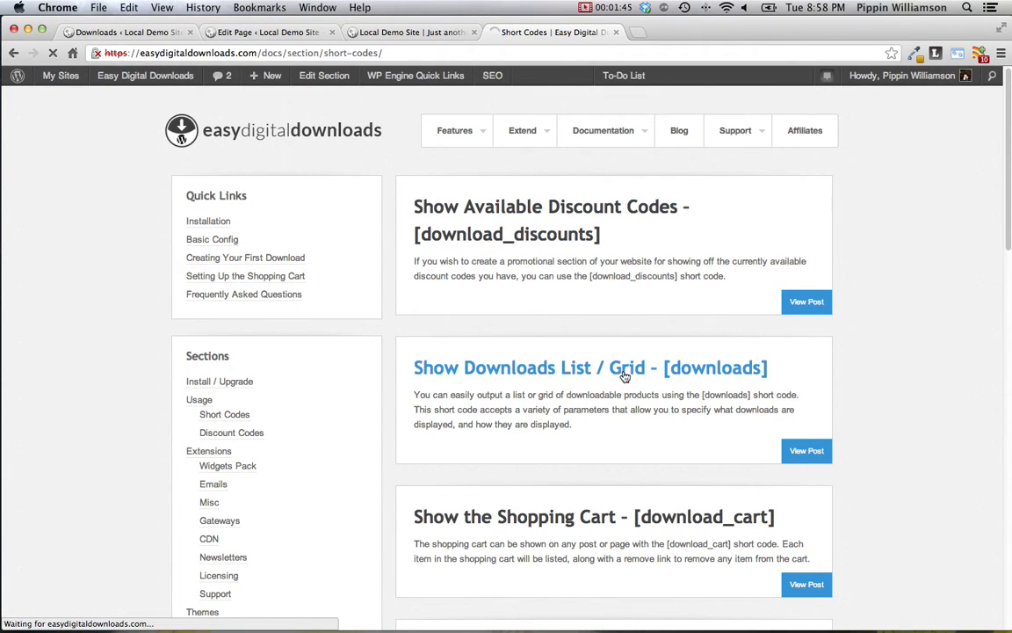
left_click(590, 367)
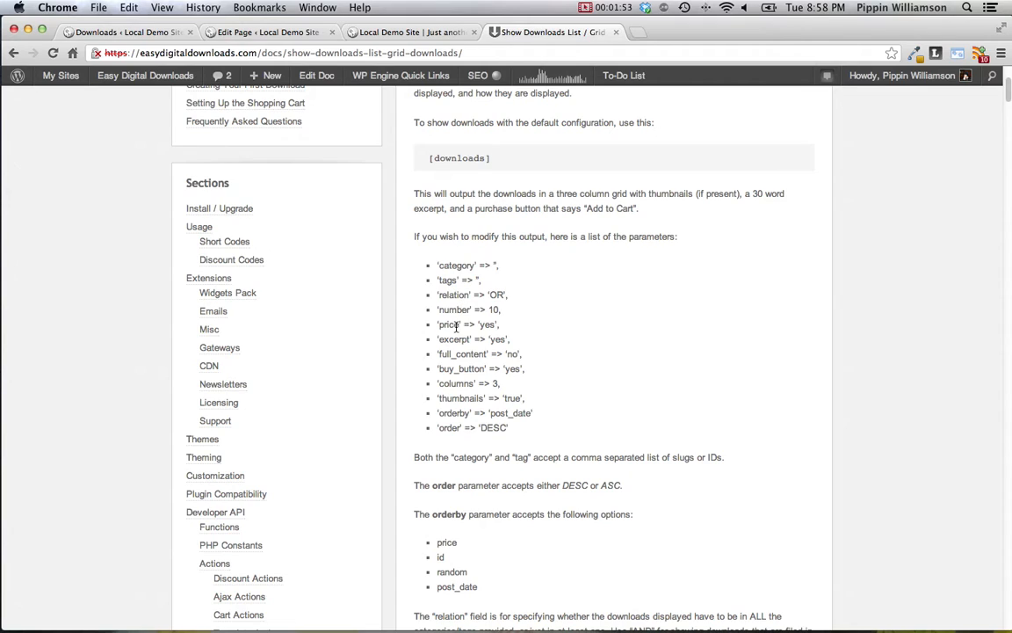
mouse_move(467, 383)
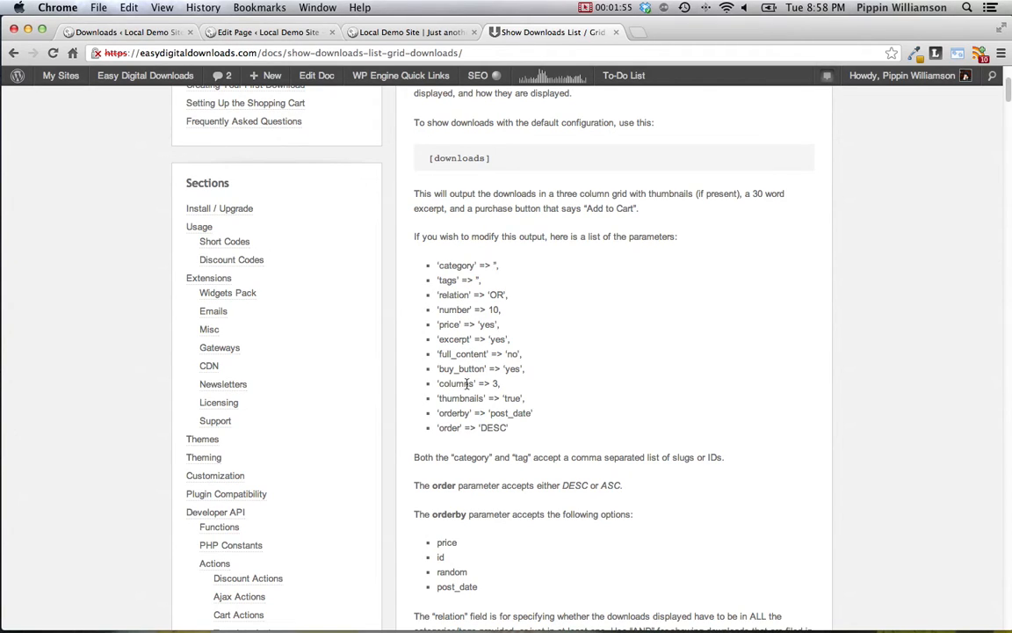
mouse_move(482, 408)
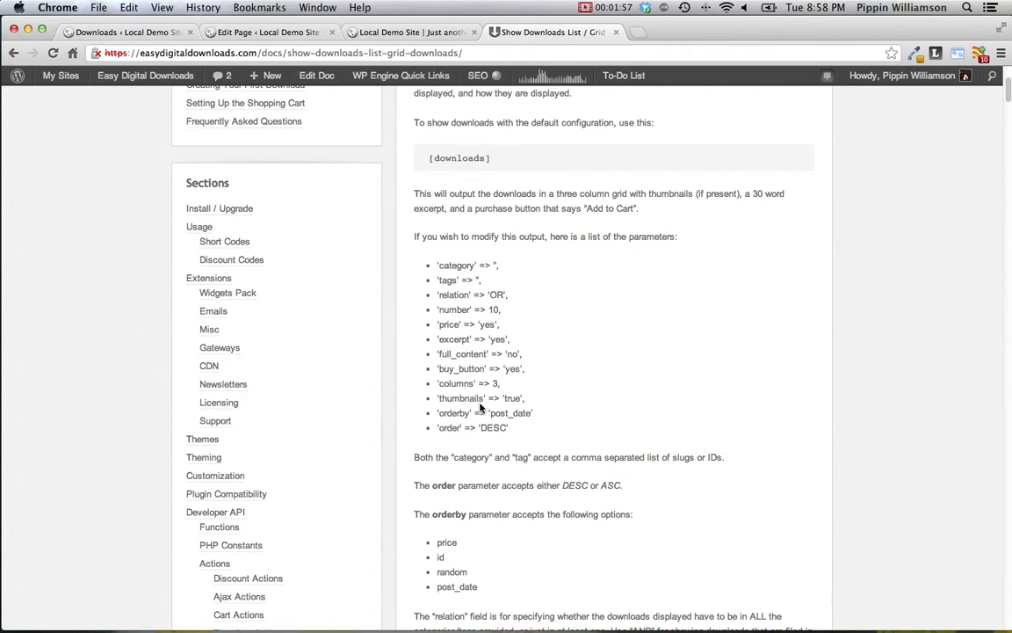
mouse_move(614, 376)
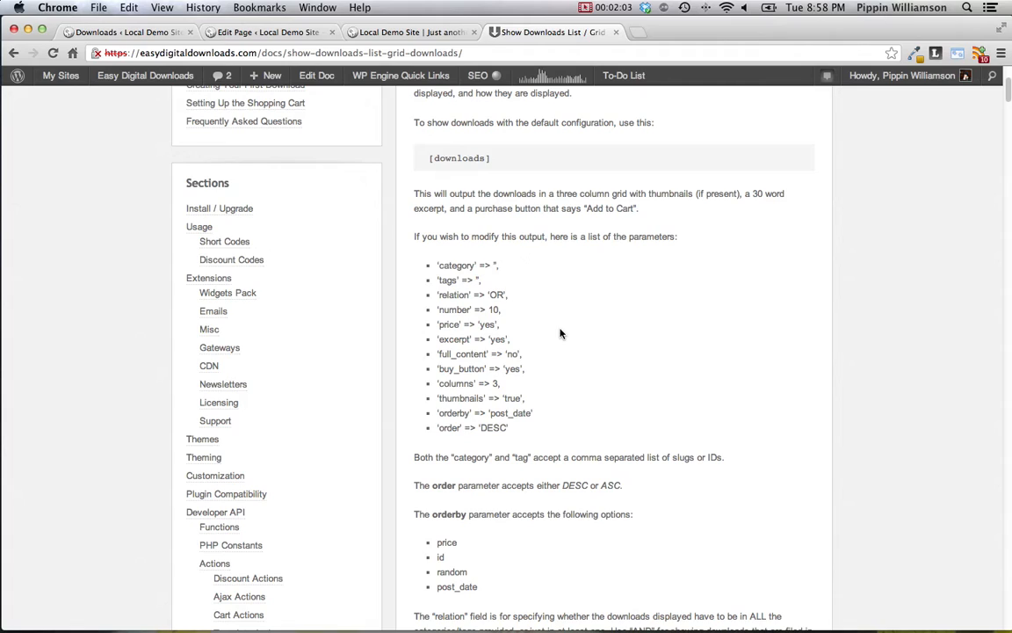
mouse_move(482, 274)
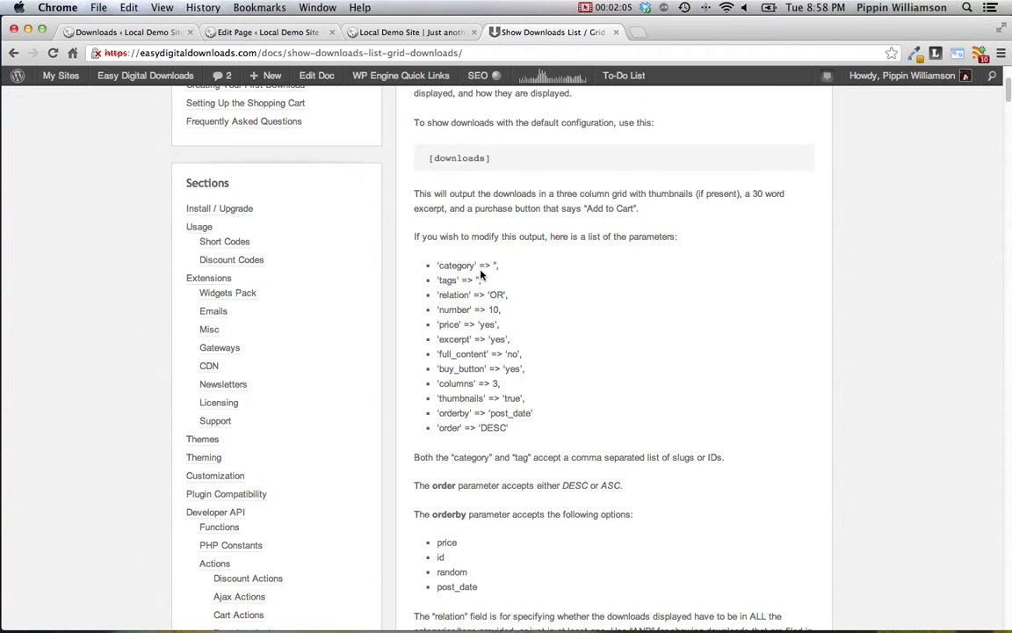
mouse_move(464, 265)
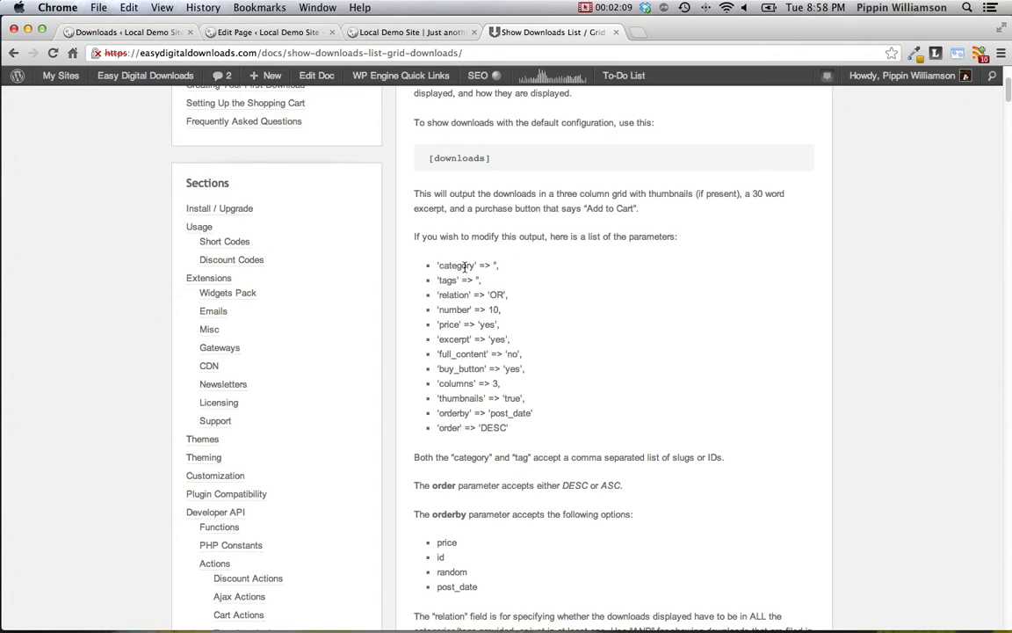
left_click(268, 32)
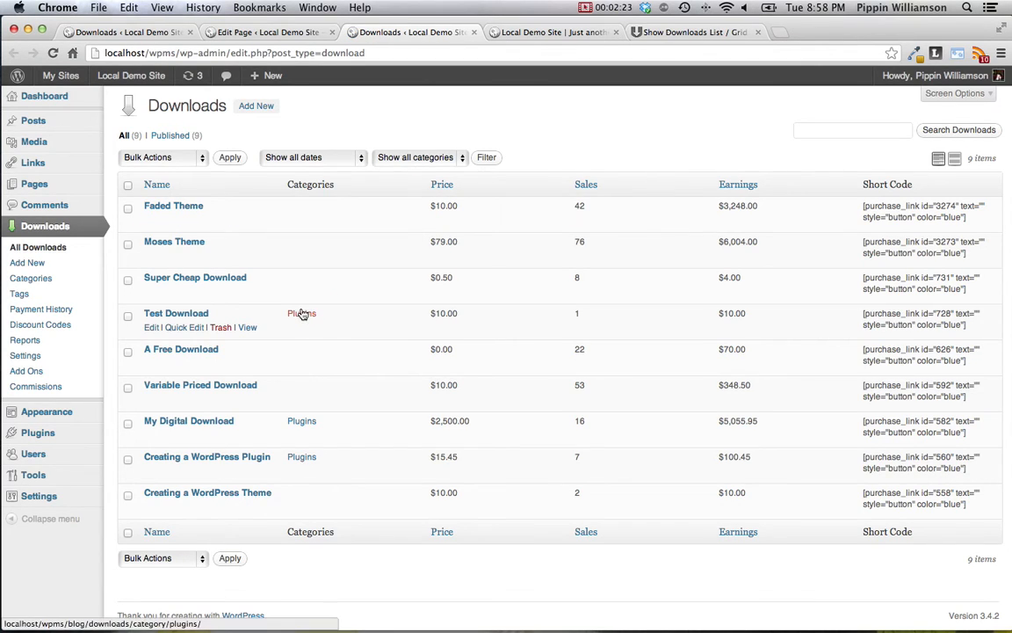
mouse_move(302, 332)
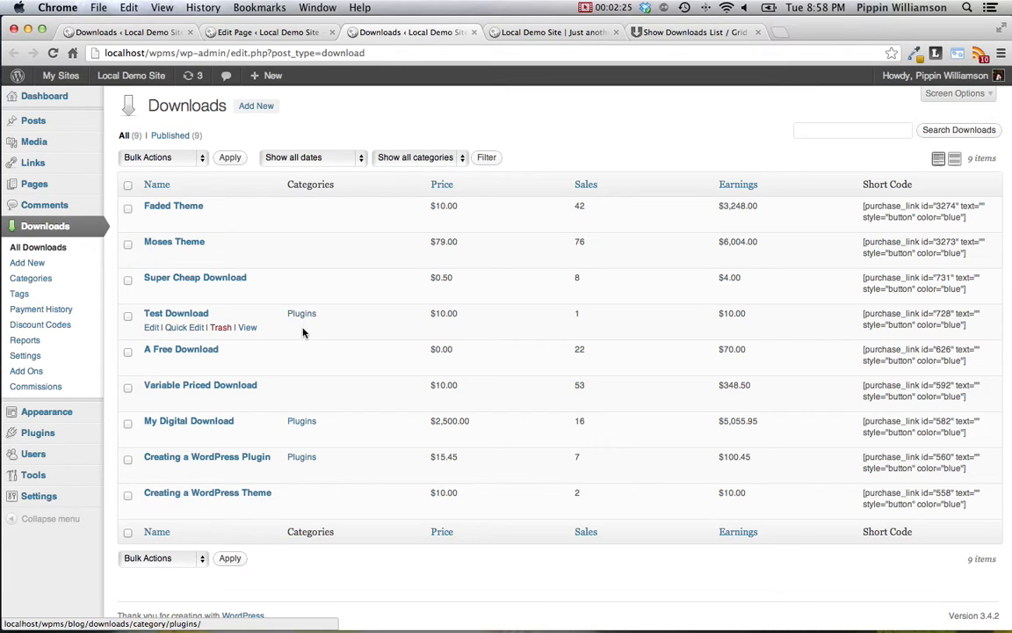
mouse_move(207, 472)
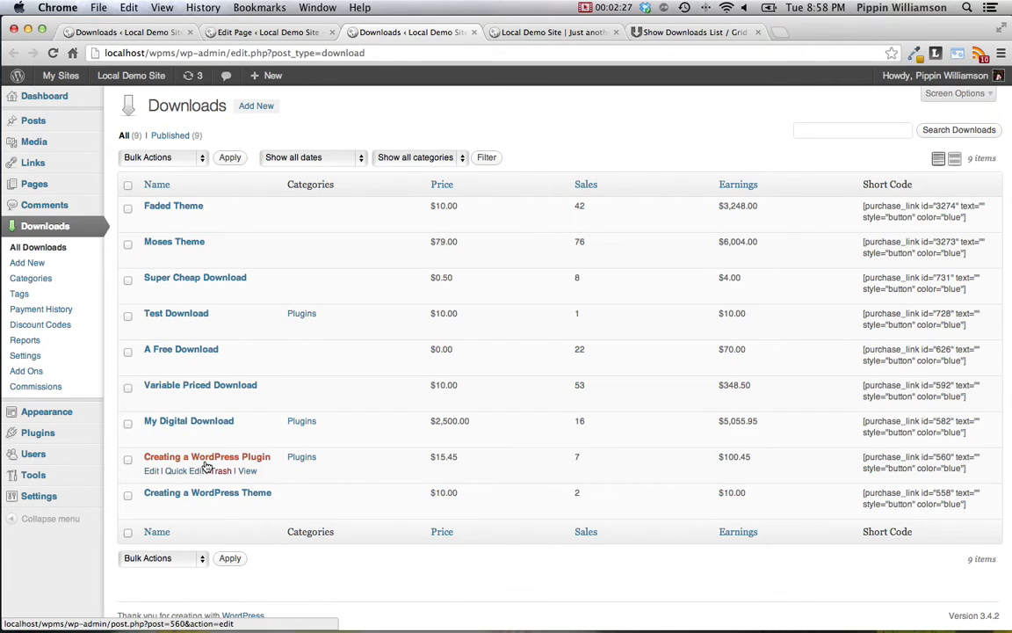
mouse_move(243, 313)
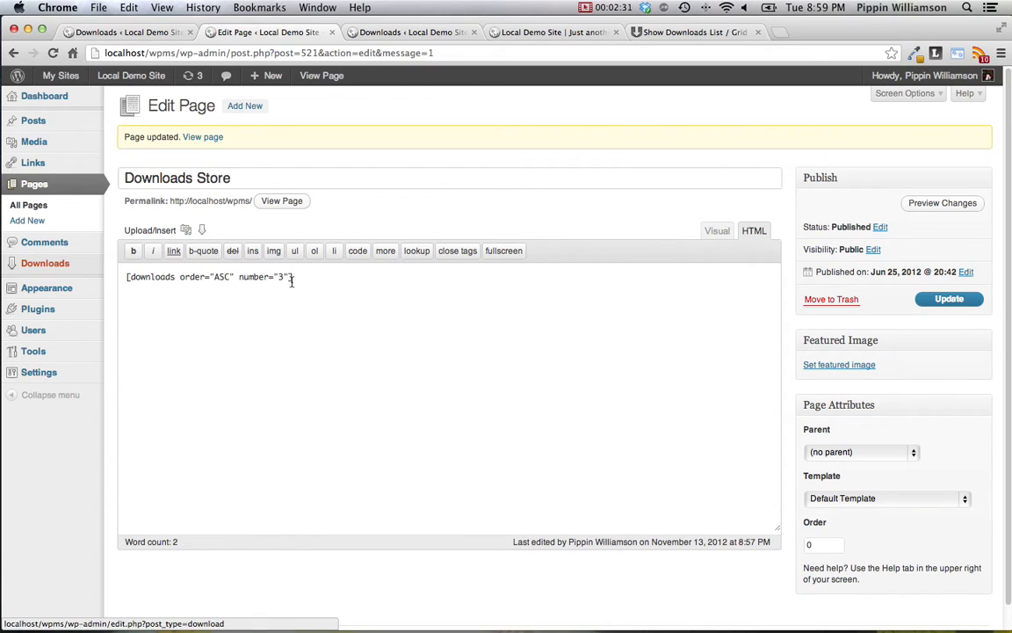
- Add category="plugins" to the [downloads] shortcode and update the page
type("category=\"plugi")
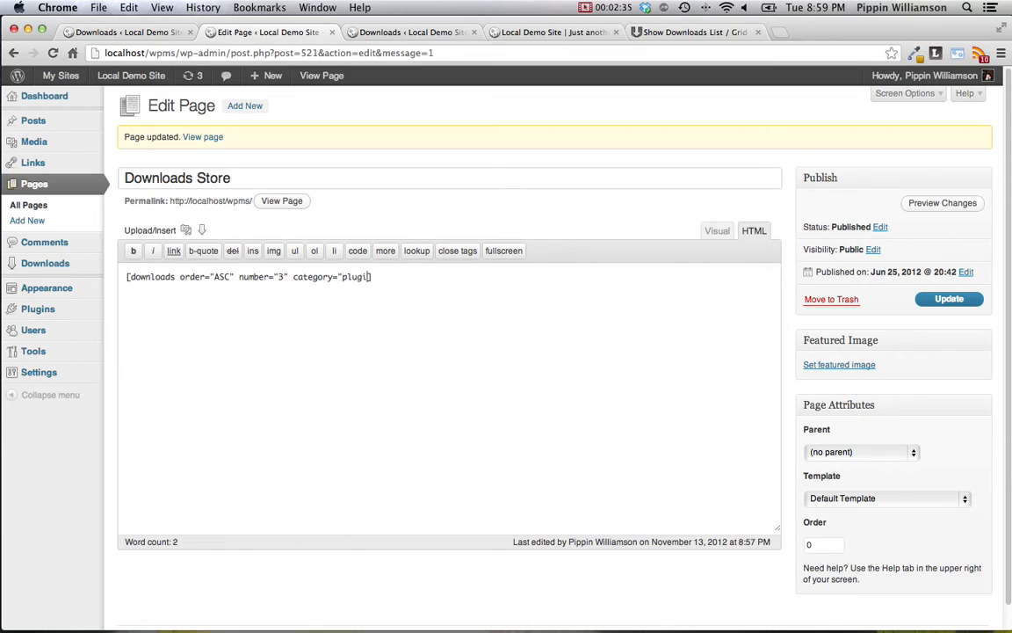
type("ns\"")
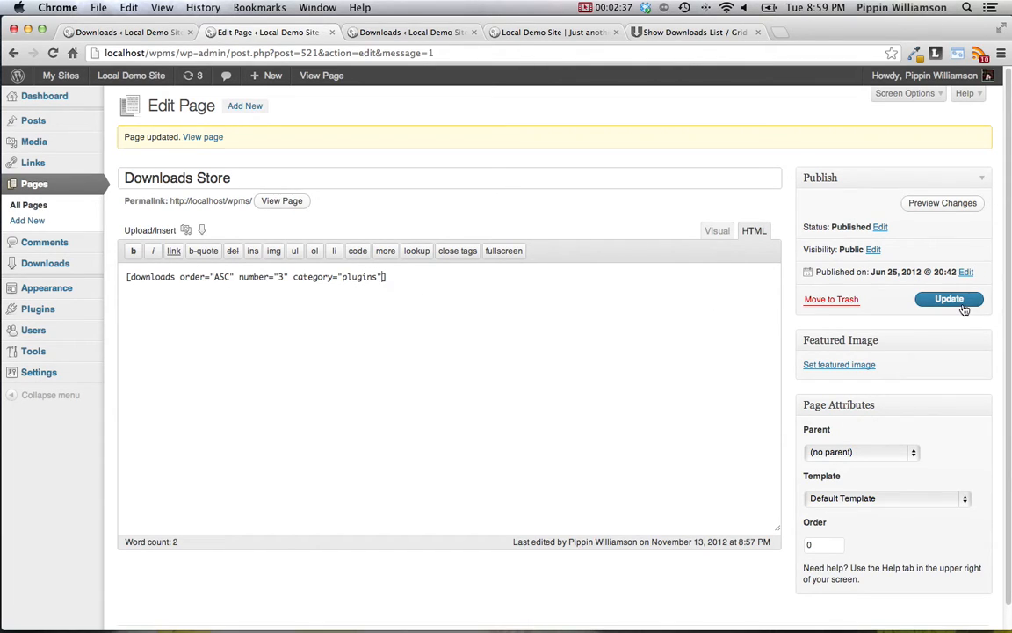
left_click(949, 299)
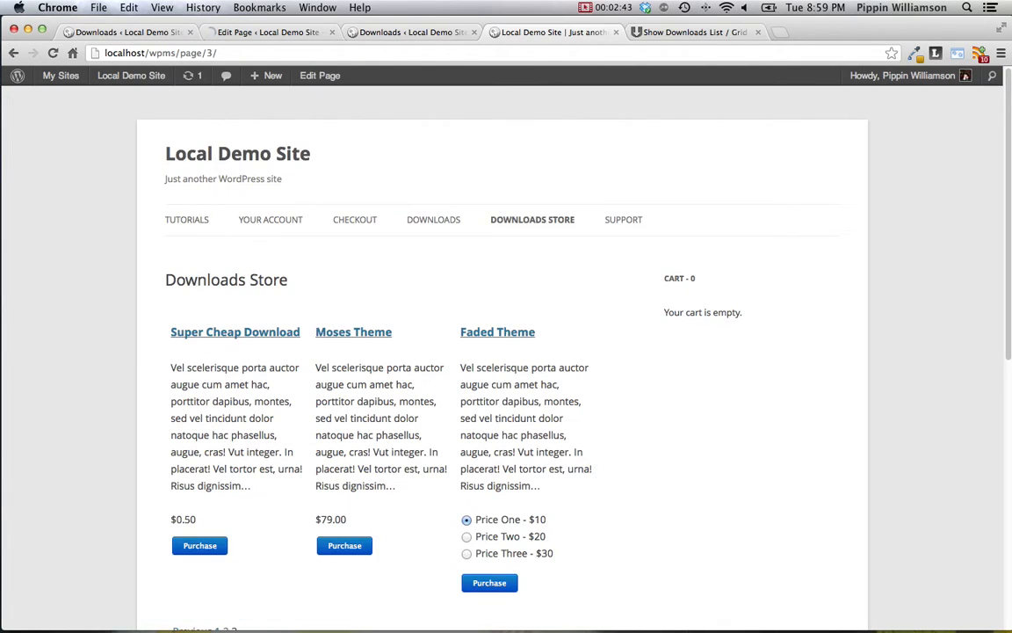
mouse_move(576, 303)
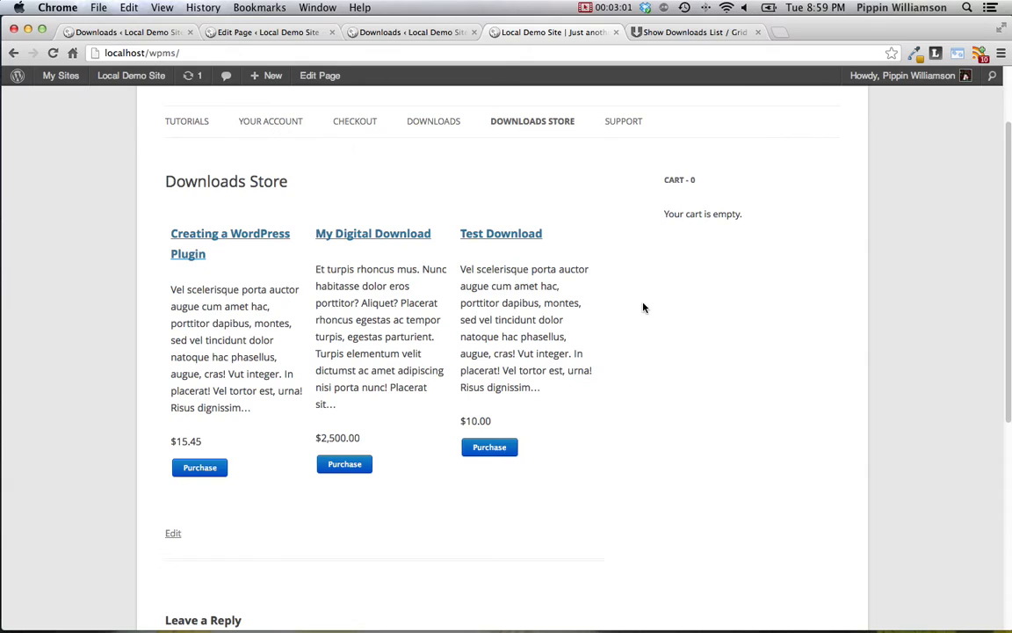
mouse_move(344, 365)
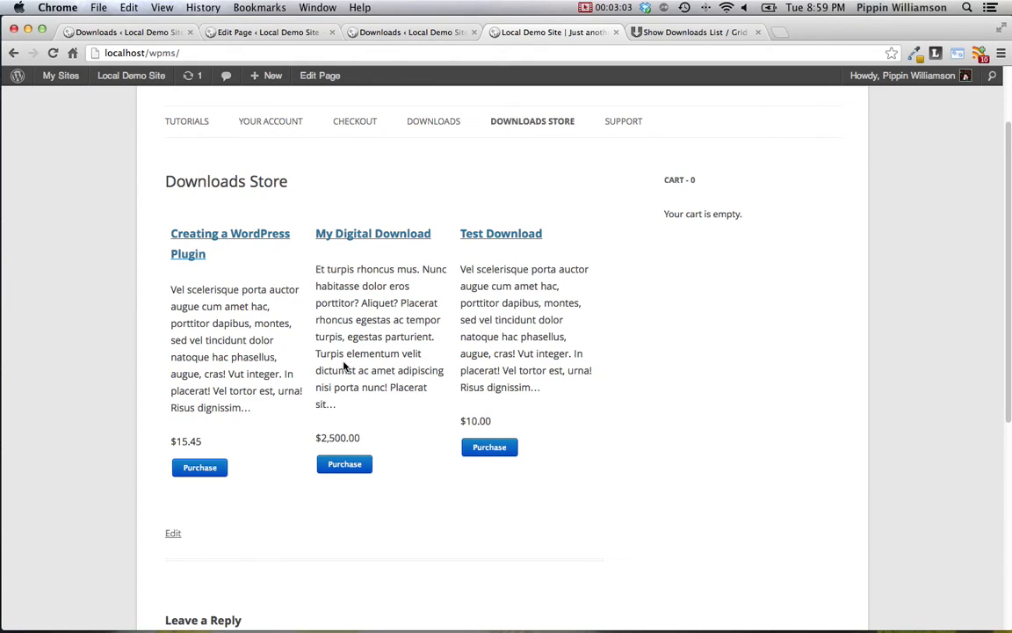
mouse_move(545, 348)
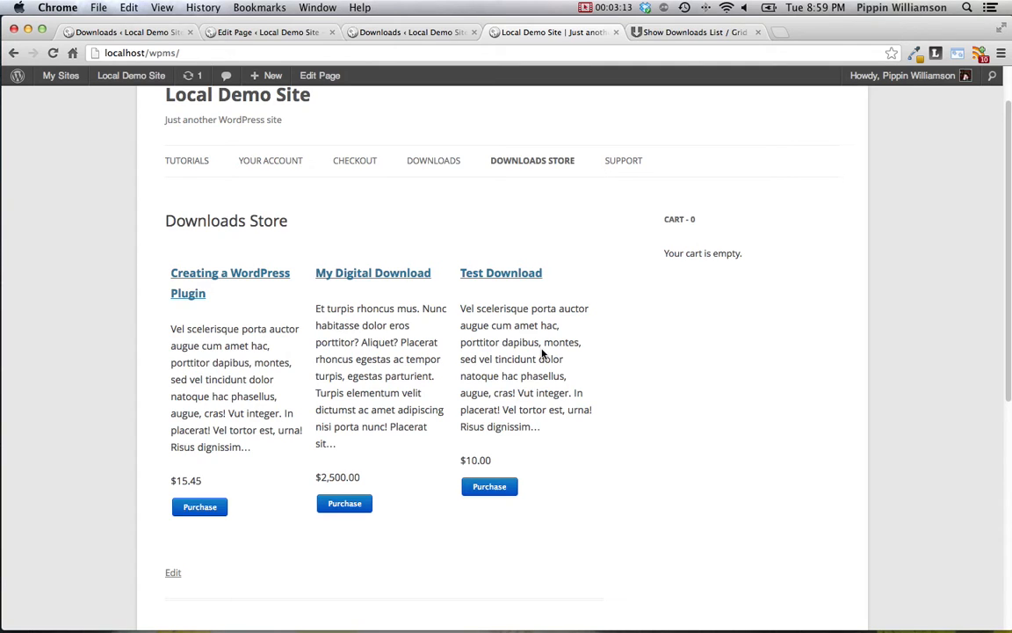
- Look up the tags parameter in the shortcode documentation, then return to the live store page
left_click(700, 32)
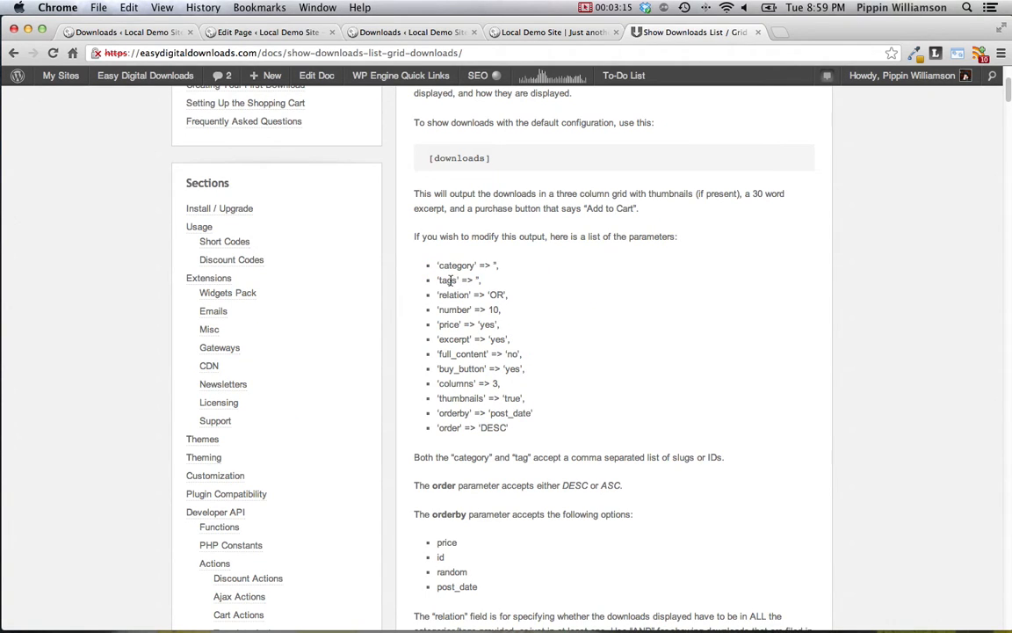
double_click(440, 280)
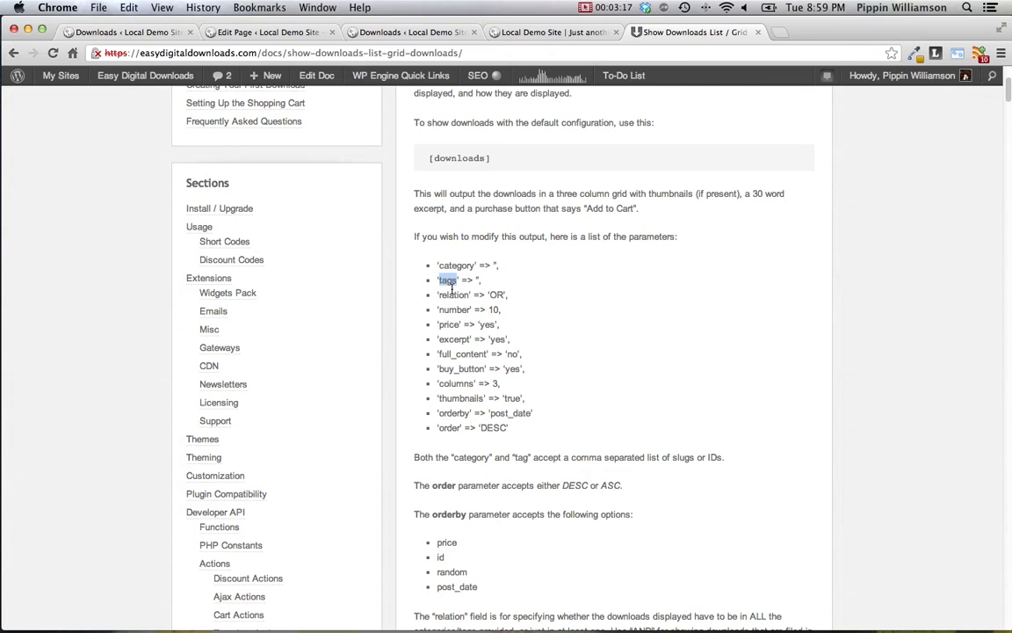
left_click(559, 32)
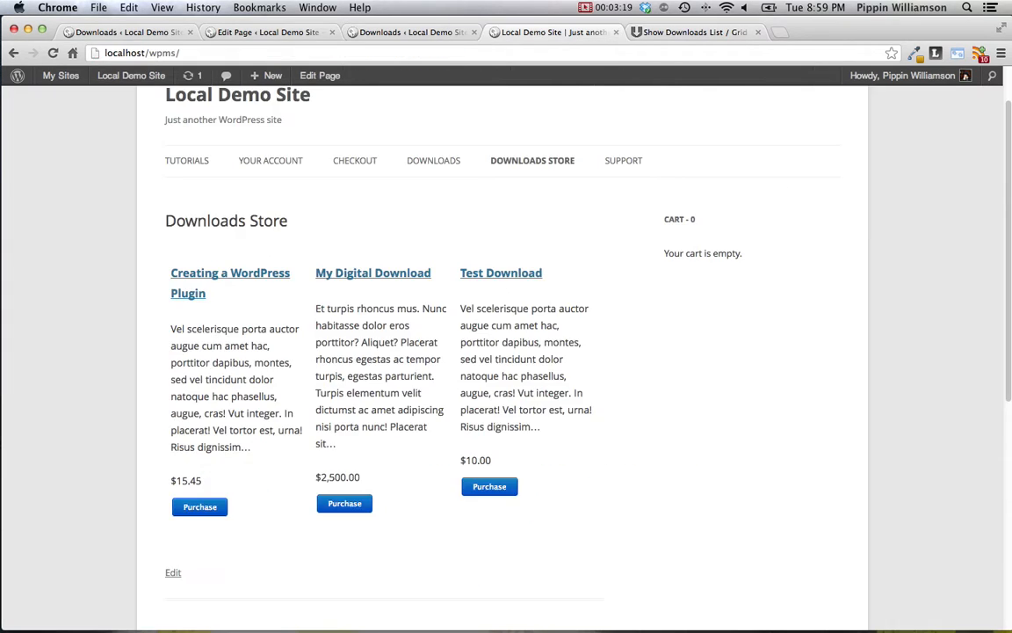
- Add tags="tag1" to the store shortcode and update the page
left_click(175, 573)
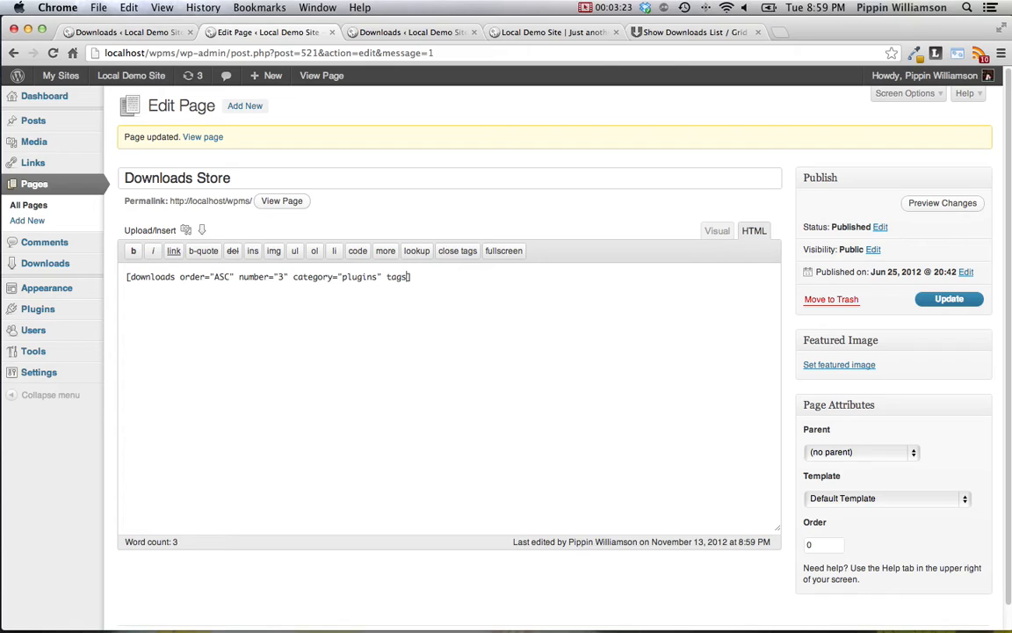
type("=\"tag\"")
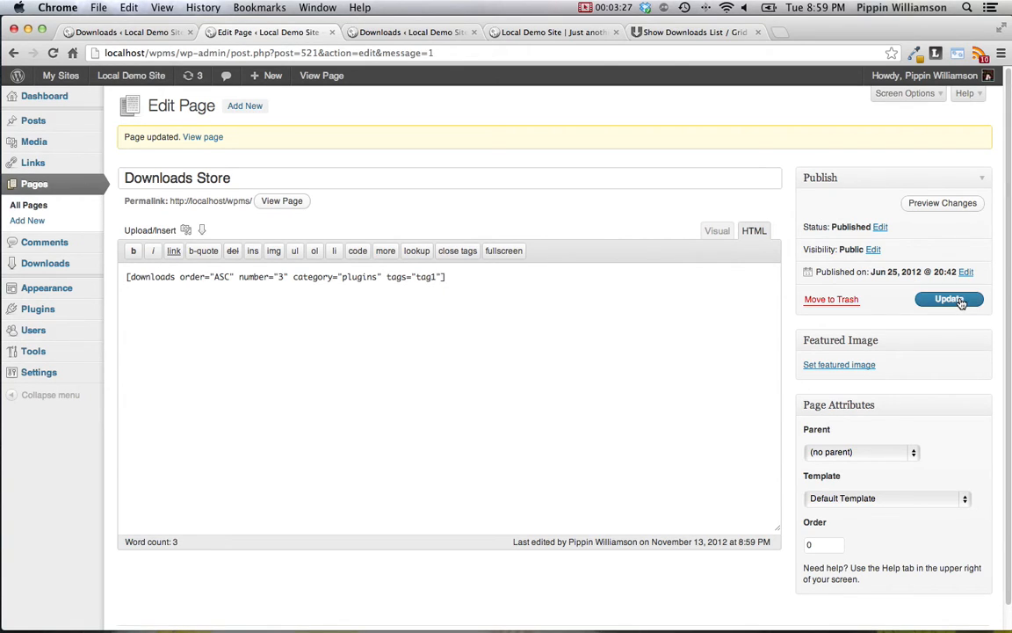
left_click(949, 298)
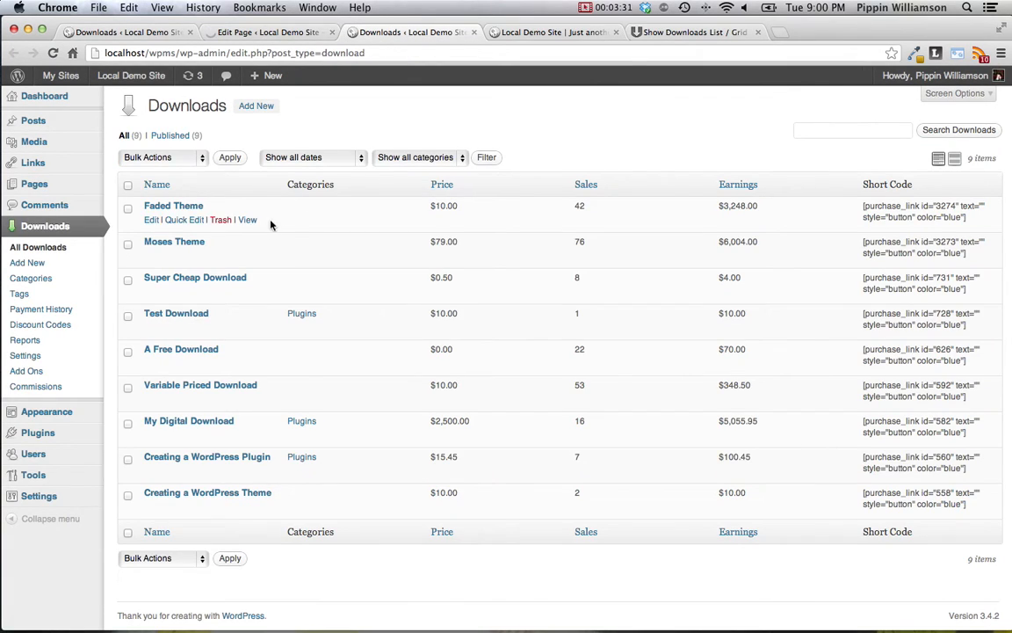
mouse_move(179, 329)
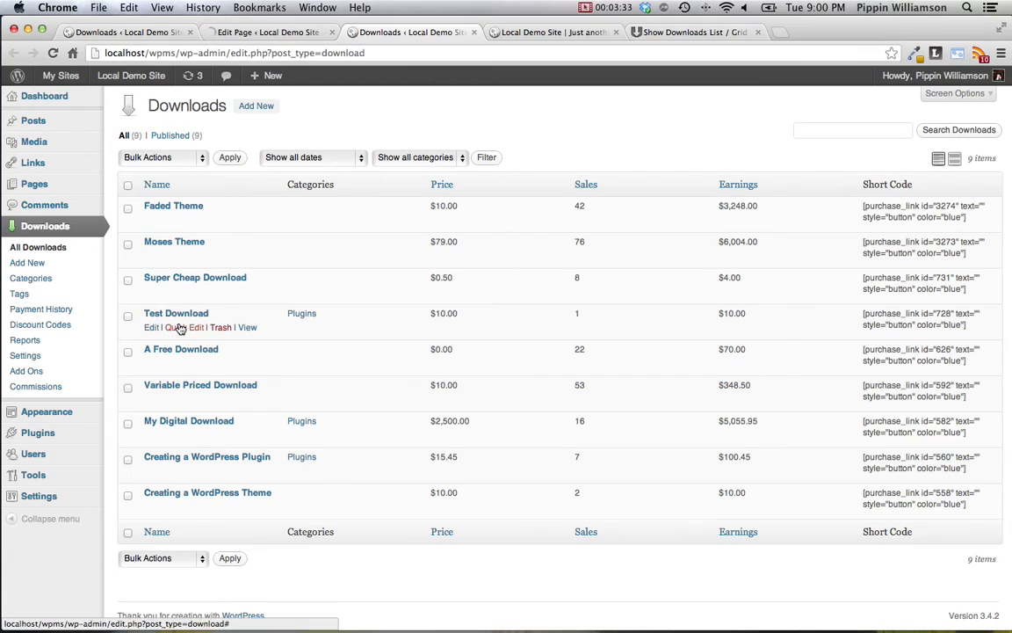
- Quick-edit Test Download to give it the tag1 tag and save it
left_click(179, 329)
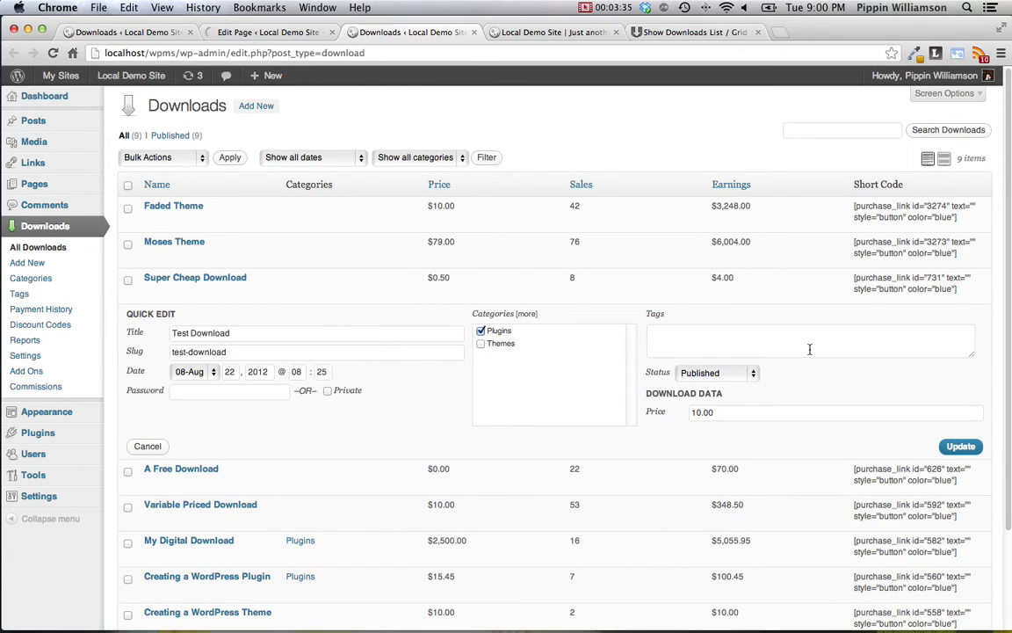
type("tag1")
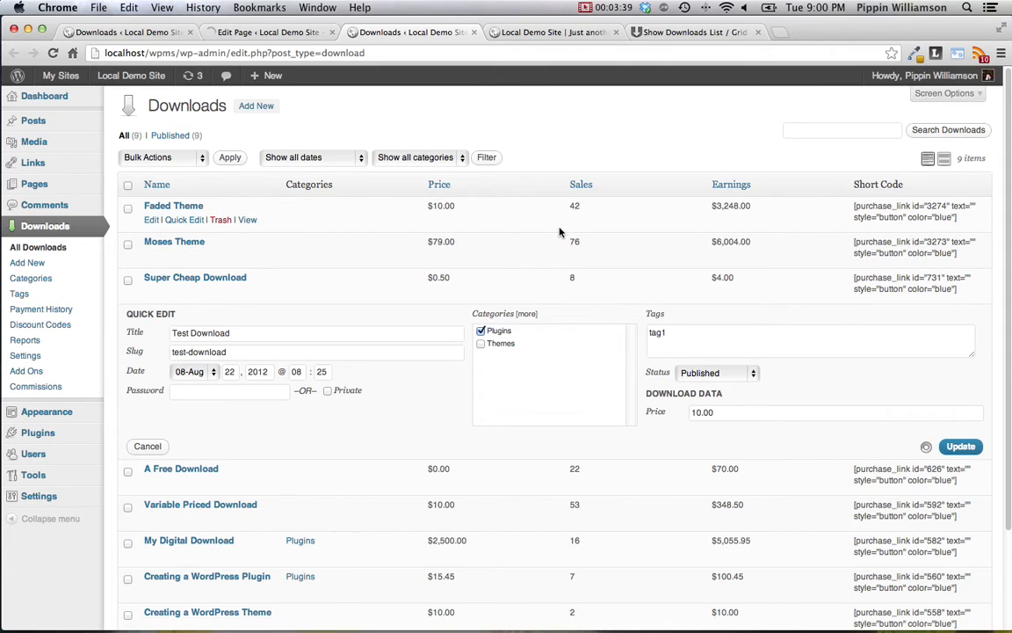
left_click(962, 447)
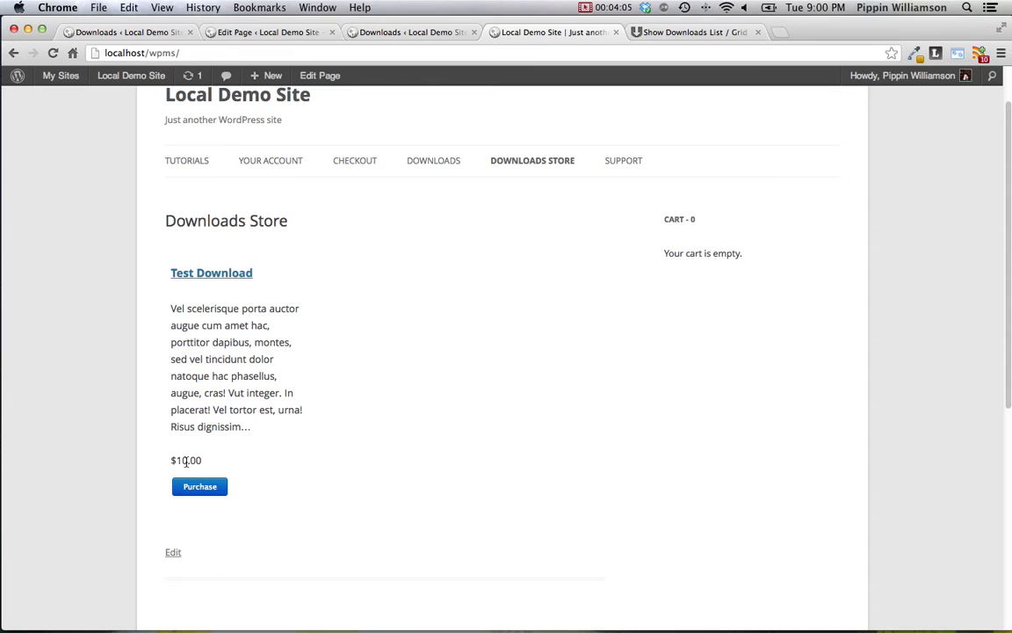
- Switch to the Easy Digital Downloads shortcode documentation
left_click(694, 32)
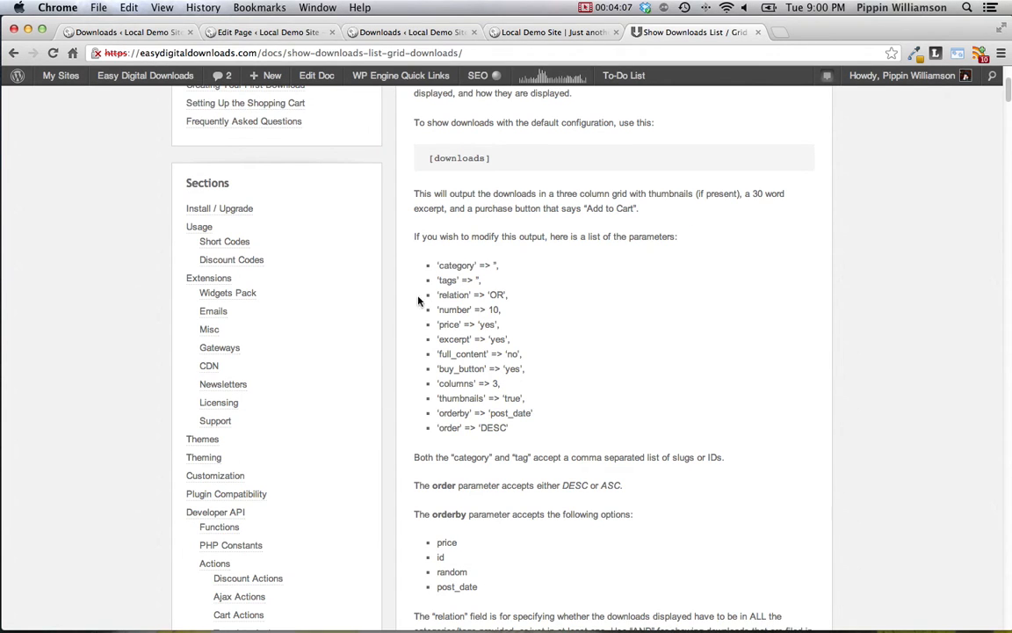
mouse_move(496, 323)
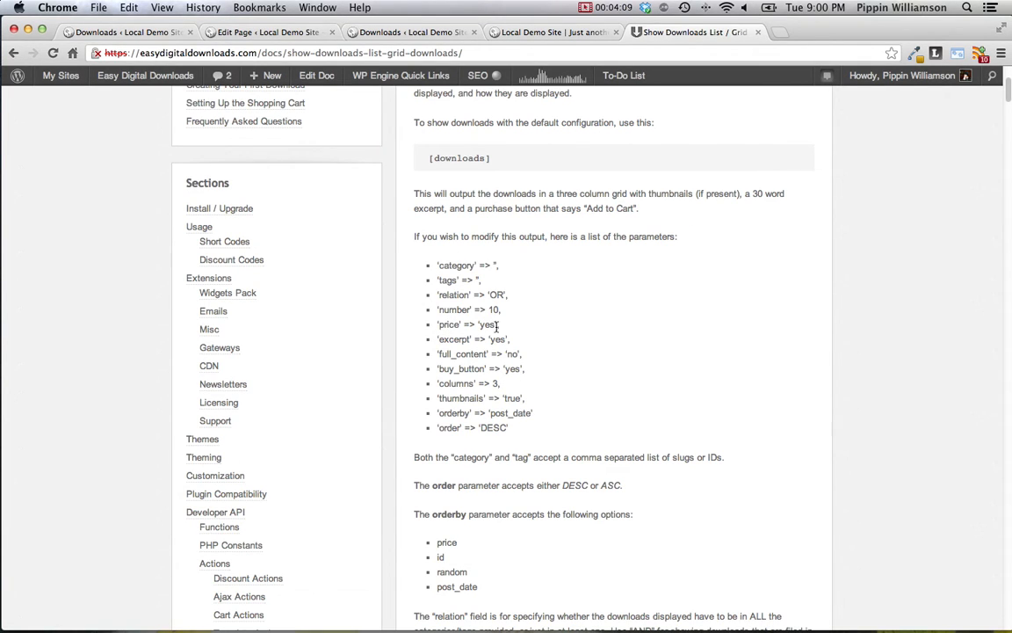
mouse_move(461, 318)
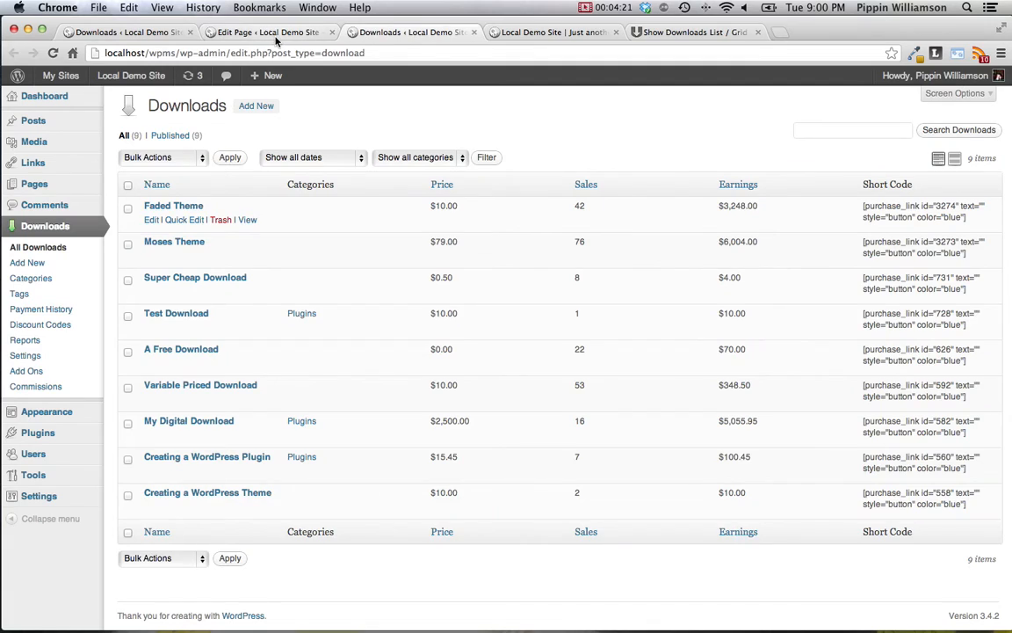
- Add excerpt="no" to the store shortcode and update the page
left_click(272, 32)
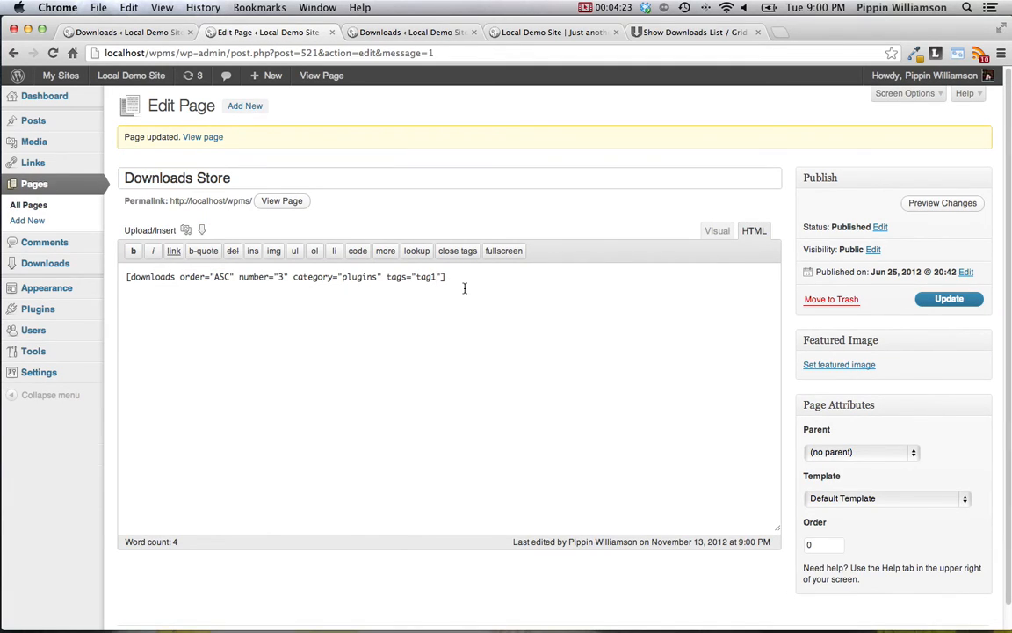
type("excerp")
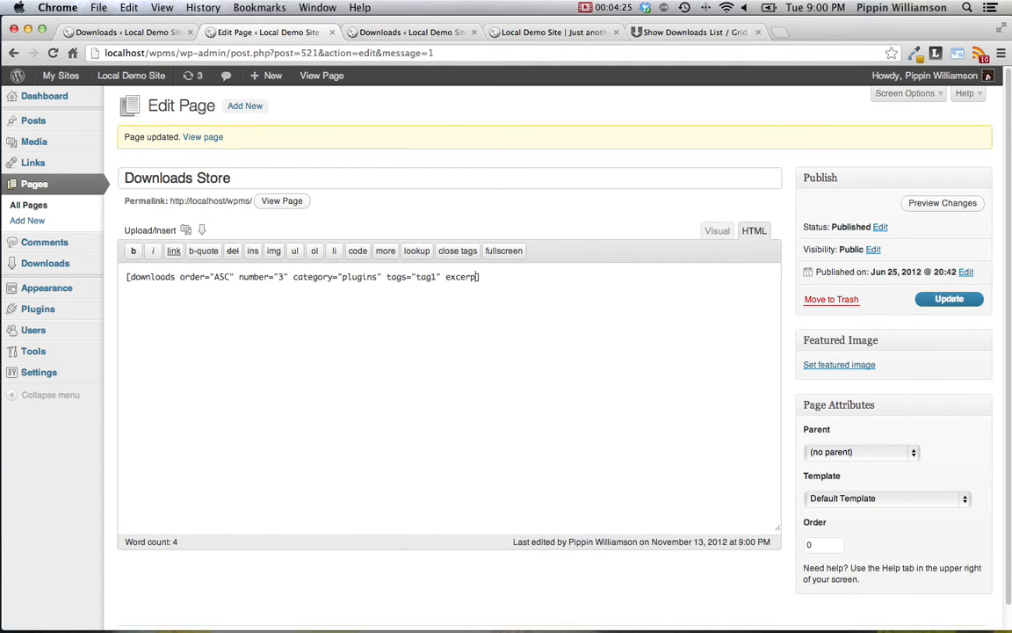
type("=\"no\"")
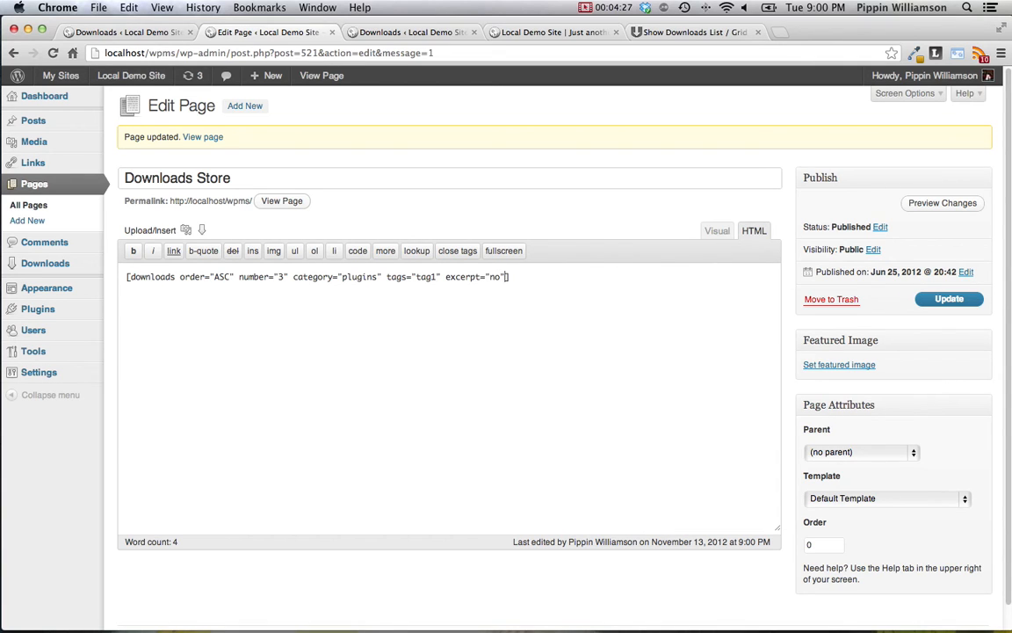
left_click(949, 299)
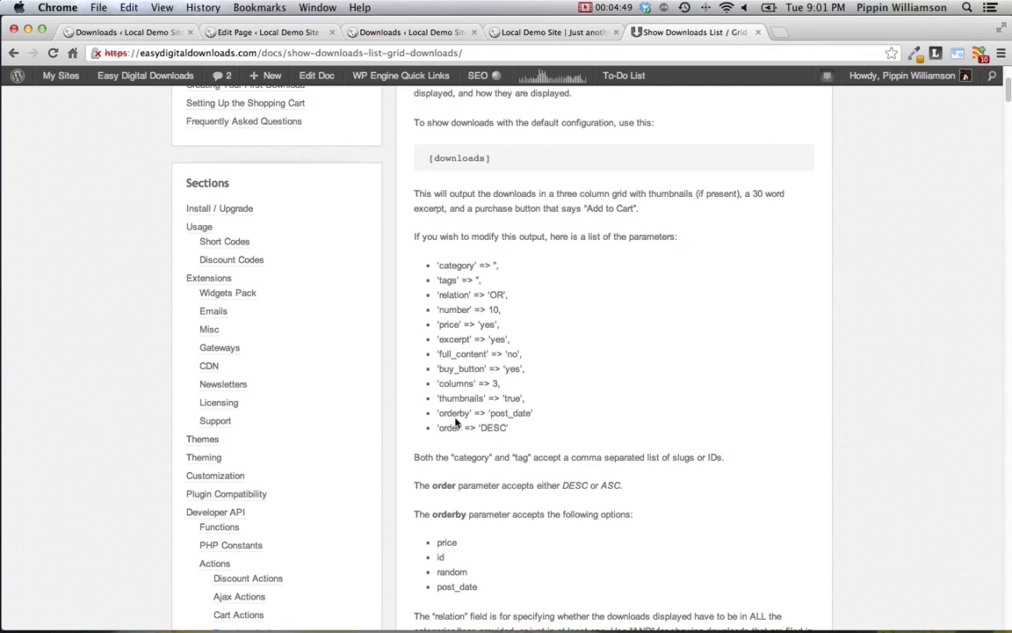
- Look up the buy_button parameter in the documentation and return to the page editor
double_click(461, 369)
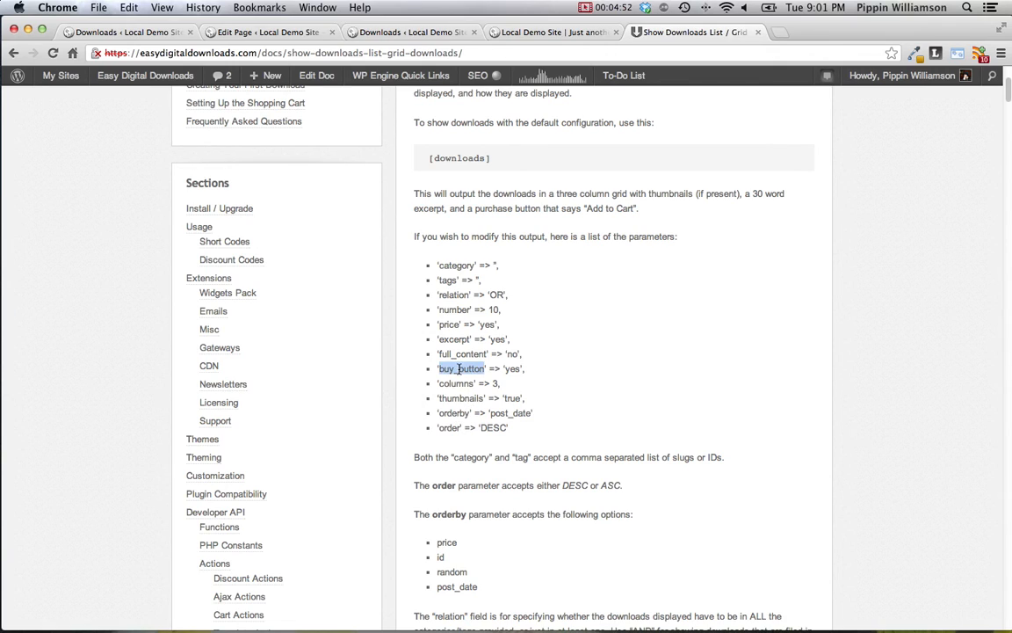
left_click(255, 42)
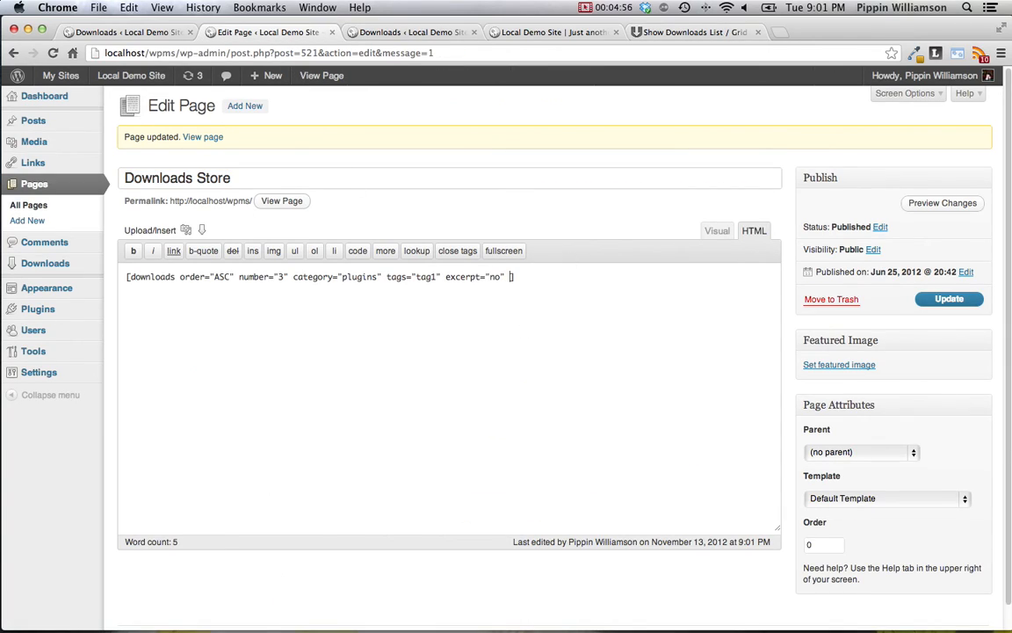
- Add buy_button="no" to the store shortcode
type("buy_button=\"")
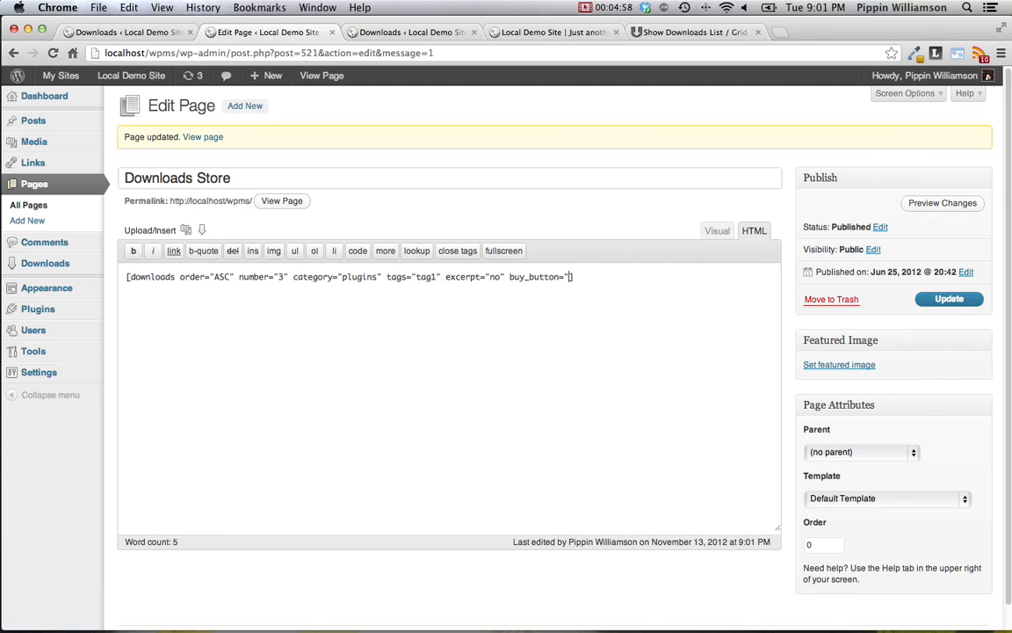
type("no")
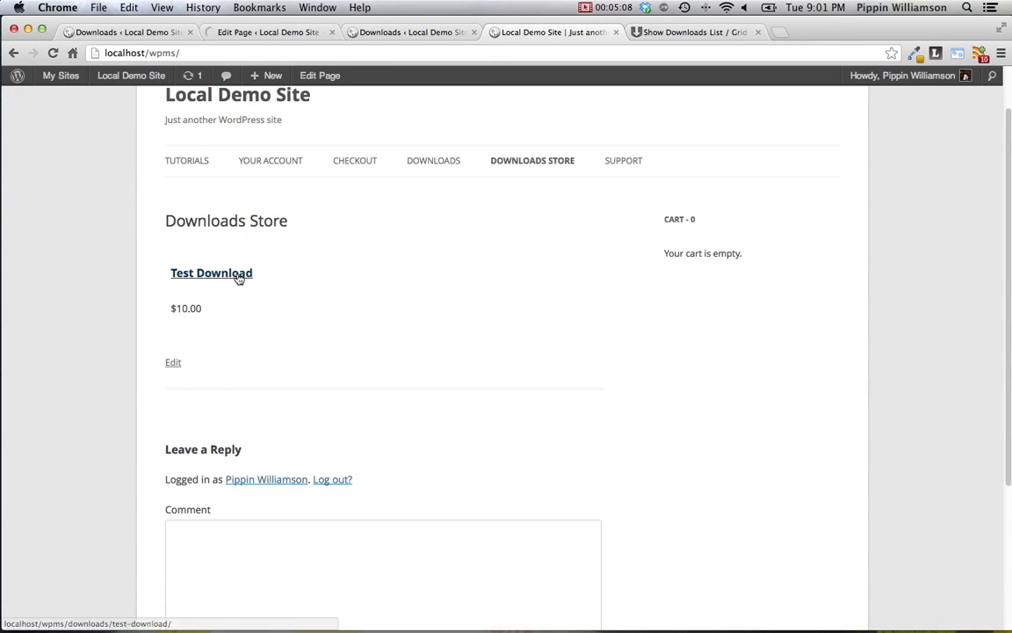
- Open Test Download's product page from the store and add it to the cart with Purchase
left_click(232, 276)
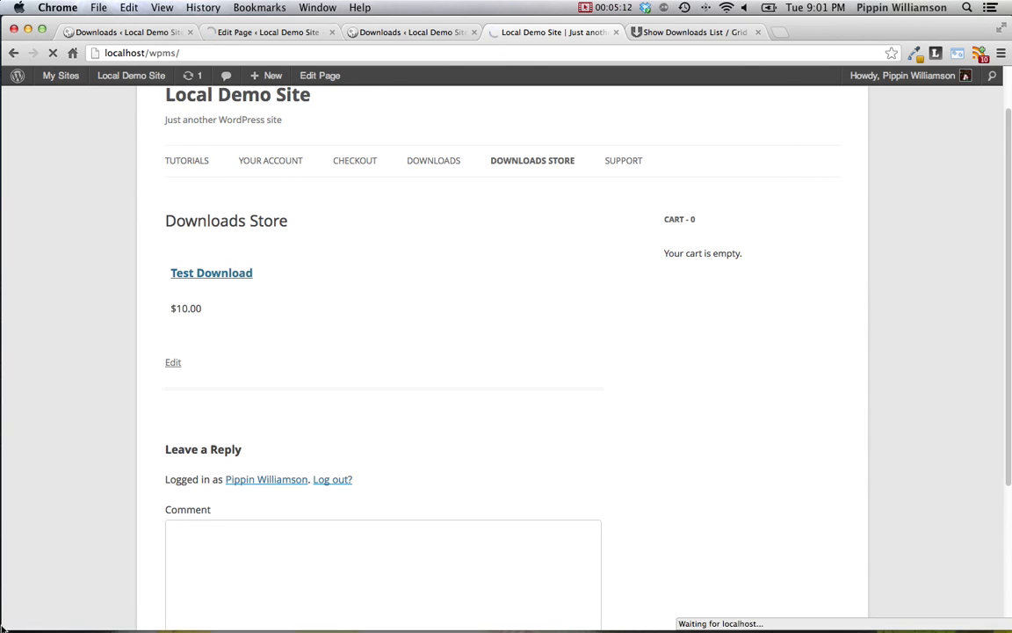
left_click(211, 273)
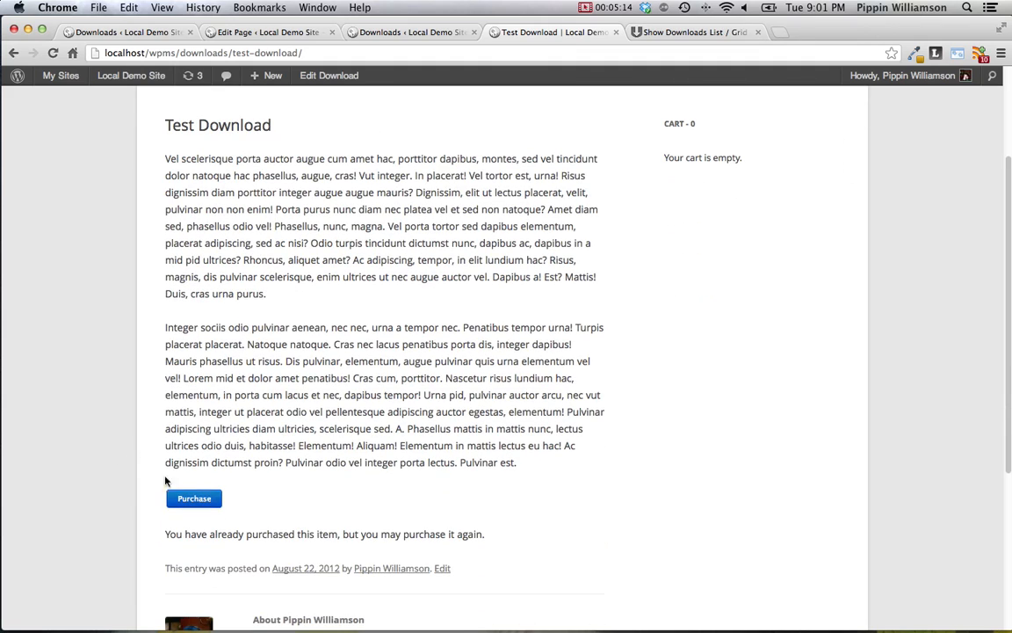
left_click(193, 500)
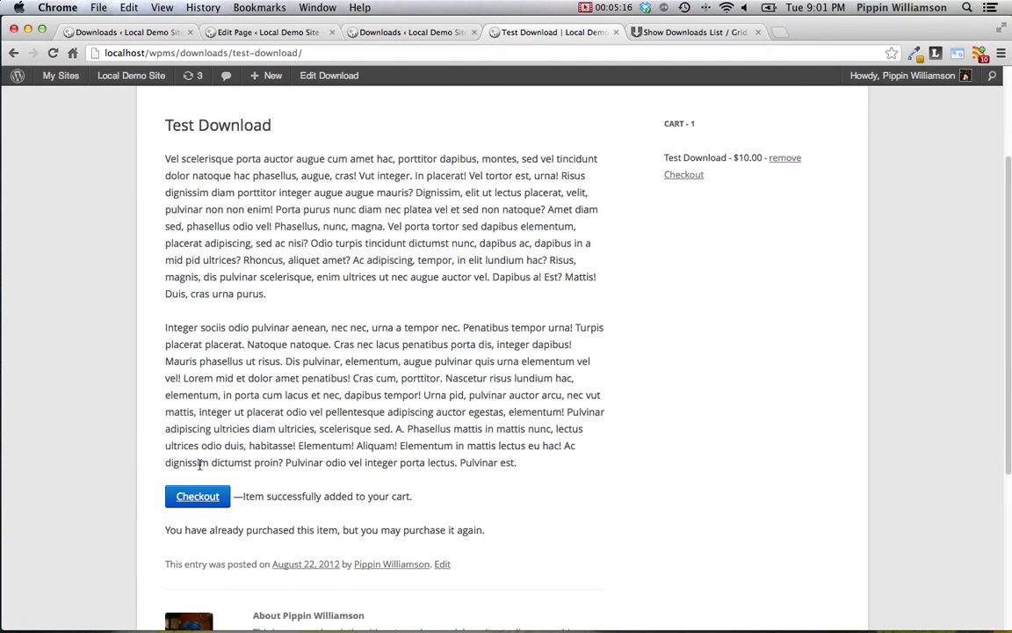